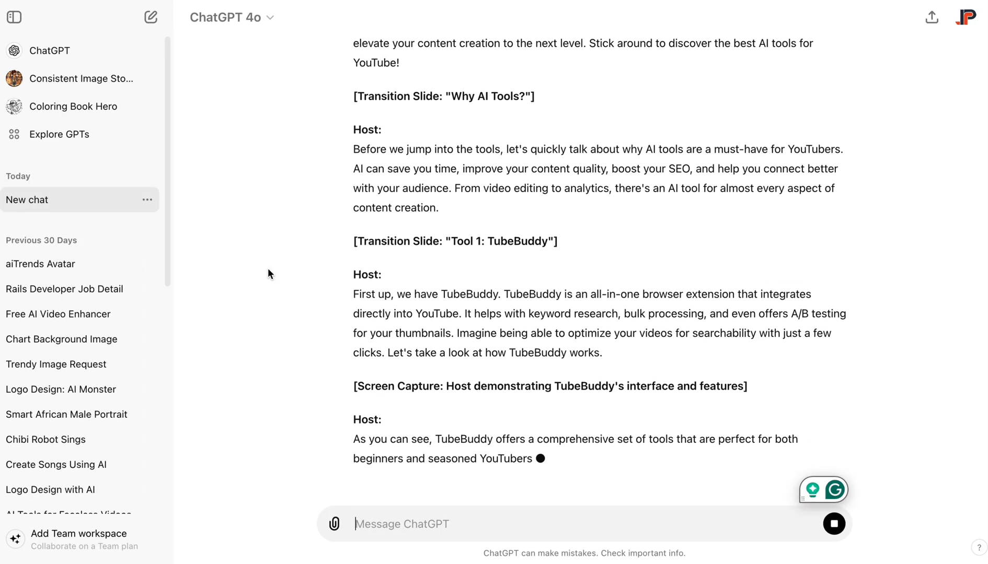
- Ask ChatGPT which AI tools help with making videos
text(what)
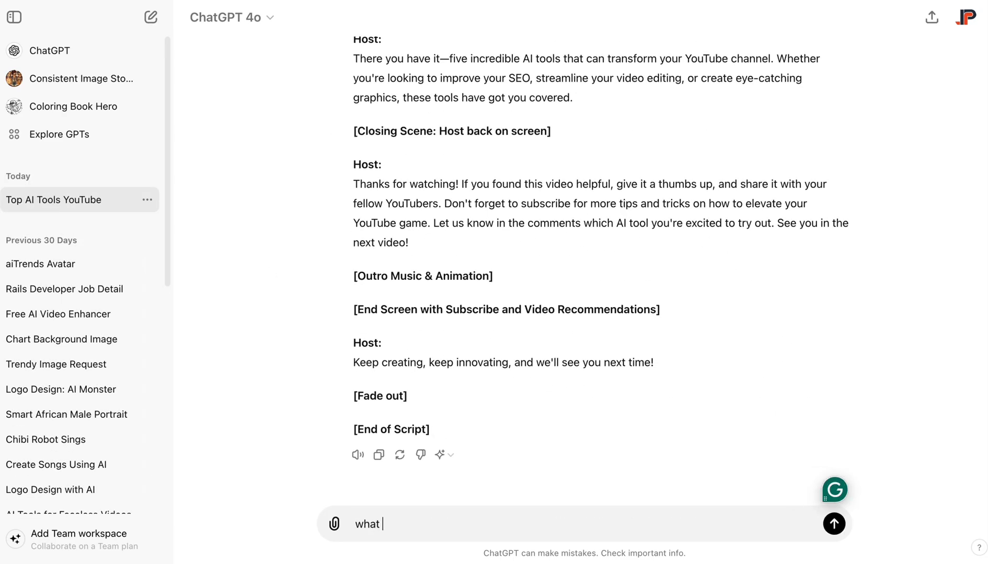
click(834, 523)
text(create a 16:9 aspect r)
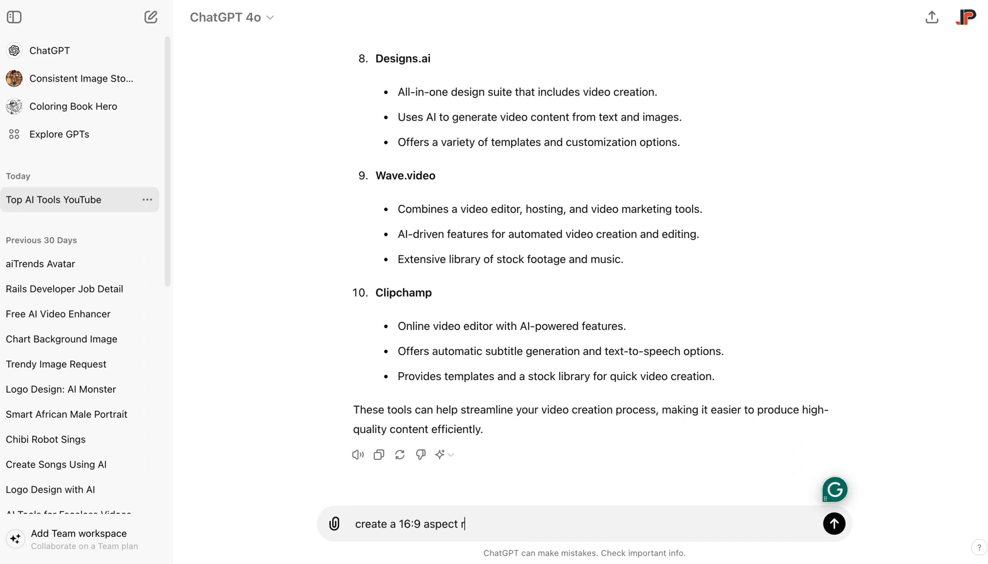
- Request a 16:9 3D robot image holding a 'subscribe to aiTrends' board and regenerate it
text(atio image of a robot standing facing the camera. it is holding a)
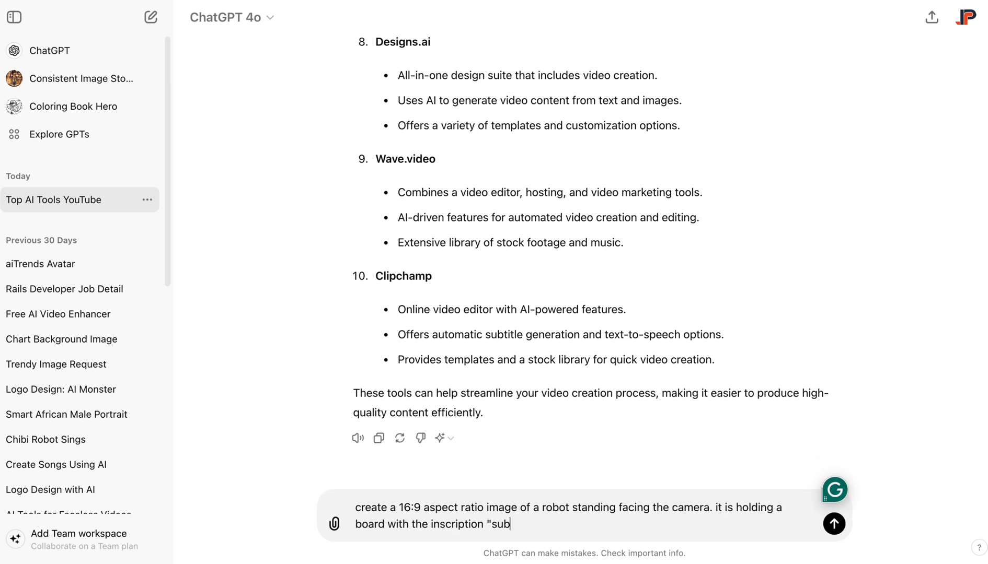
click(835, 525)
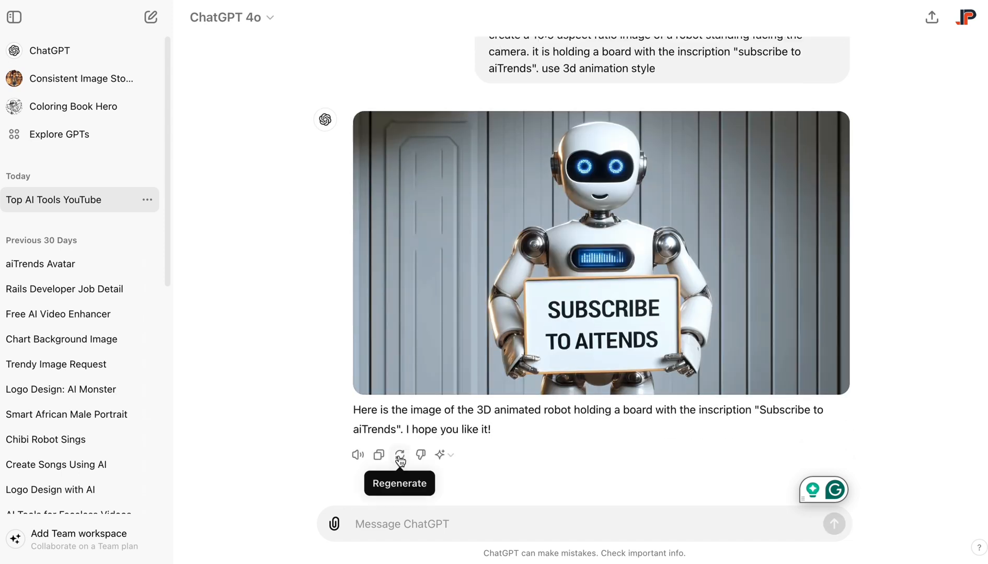
click(400, 456)
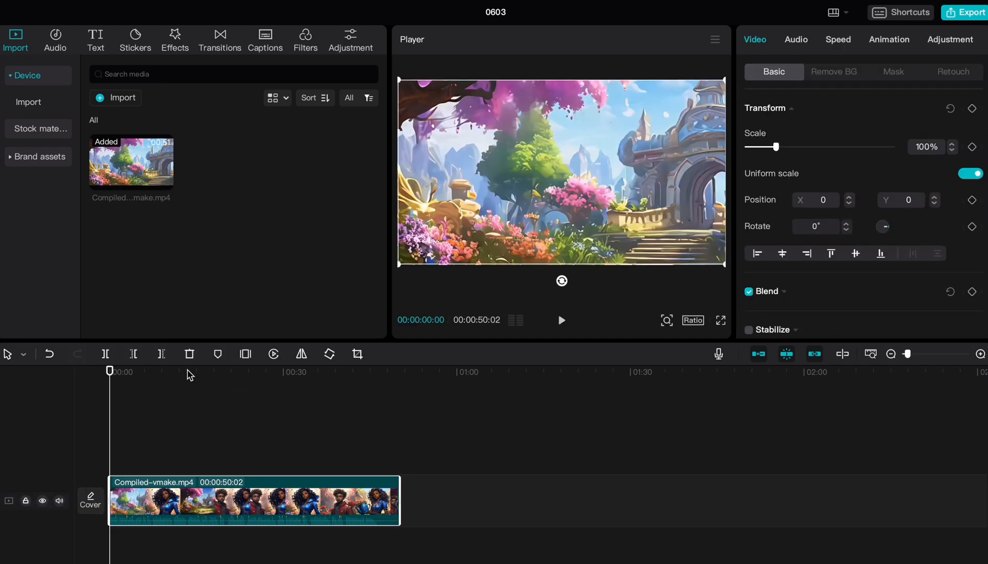
- Add a 'Welcome to AI trends' text clip with auto captions and text-to-speech voice
click(171, 373)
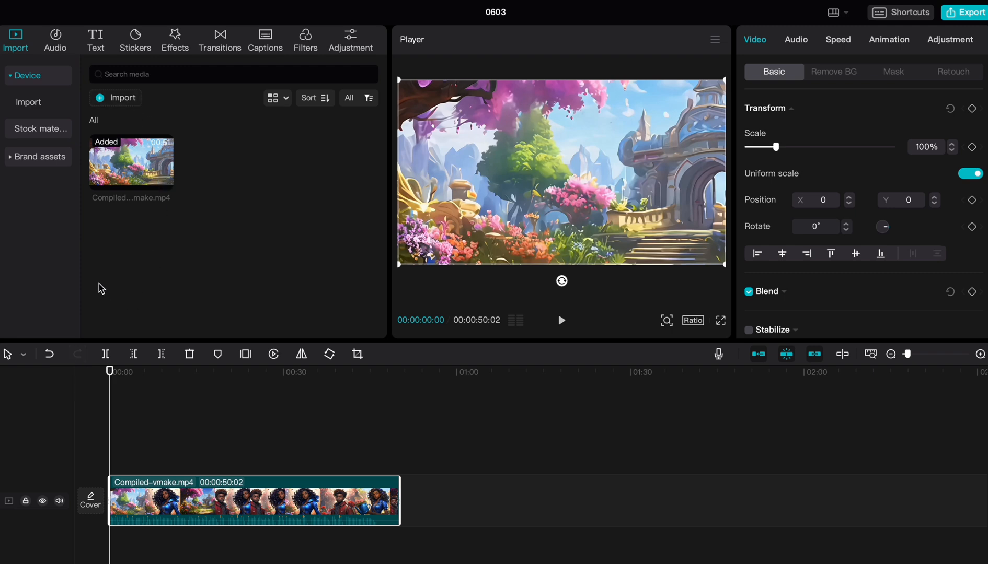
click(95, 38)
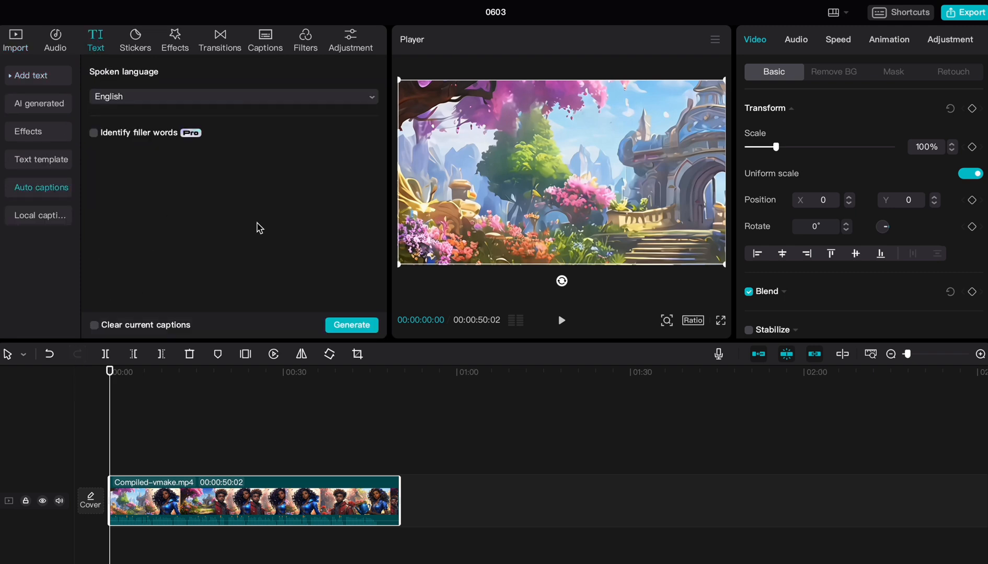
click(352, 325)
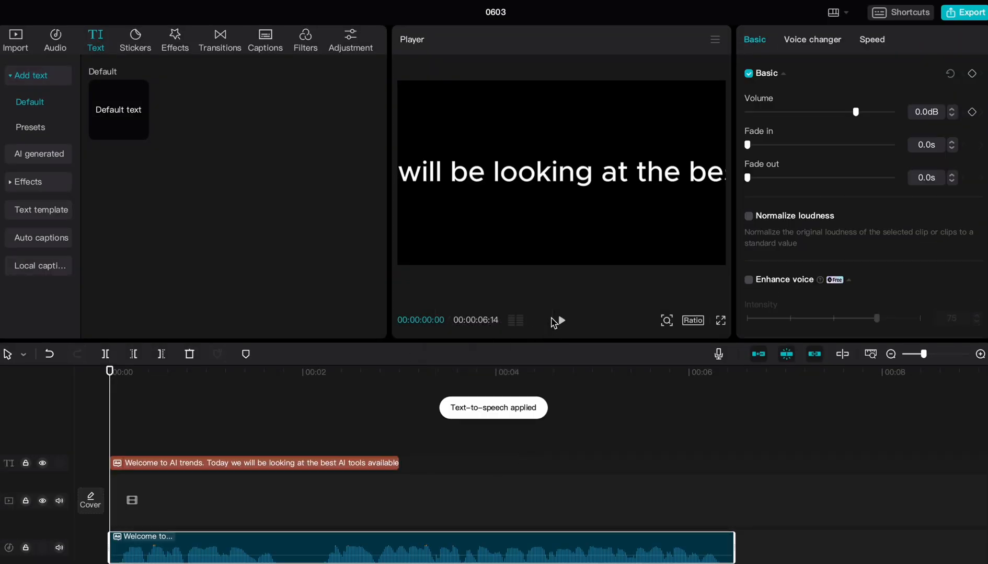
- Preview the voiced caption clip, then pause playback
click(560, 321)
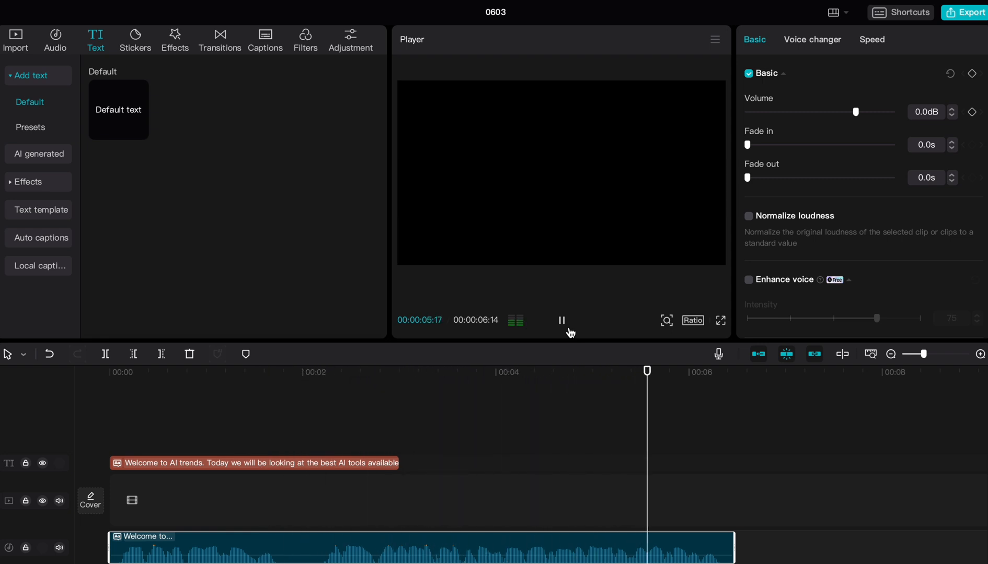
click(562, 321)
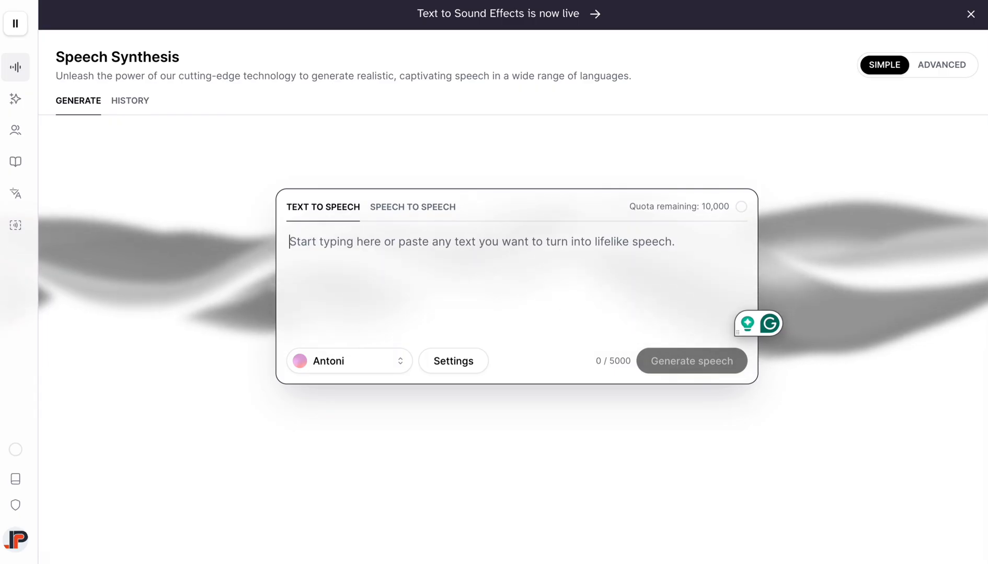
- Enter the sample sentence and choose the Adam voice from the voice list
text(Simply add your text and)
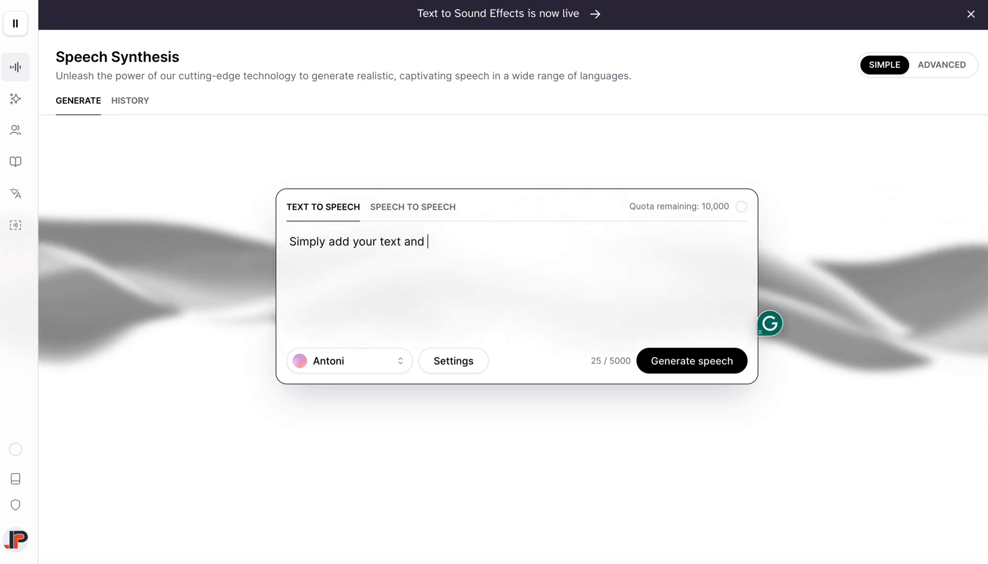
text(select your voice character)
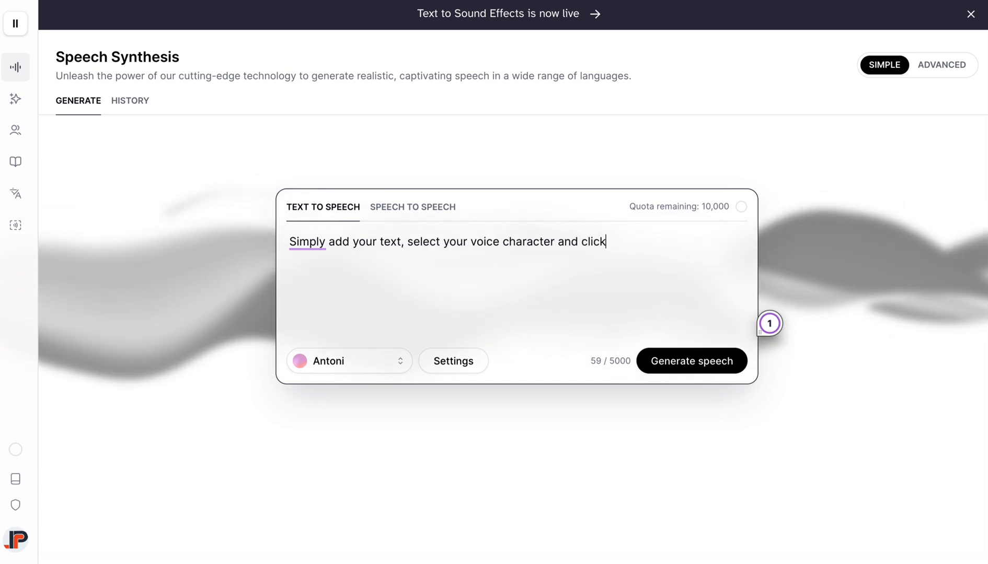
click(349, 362)
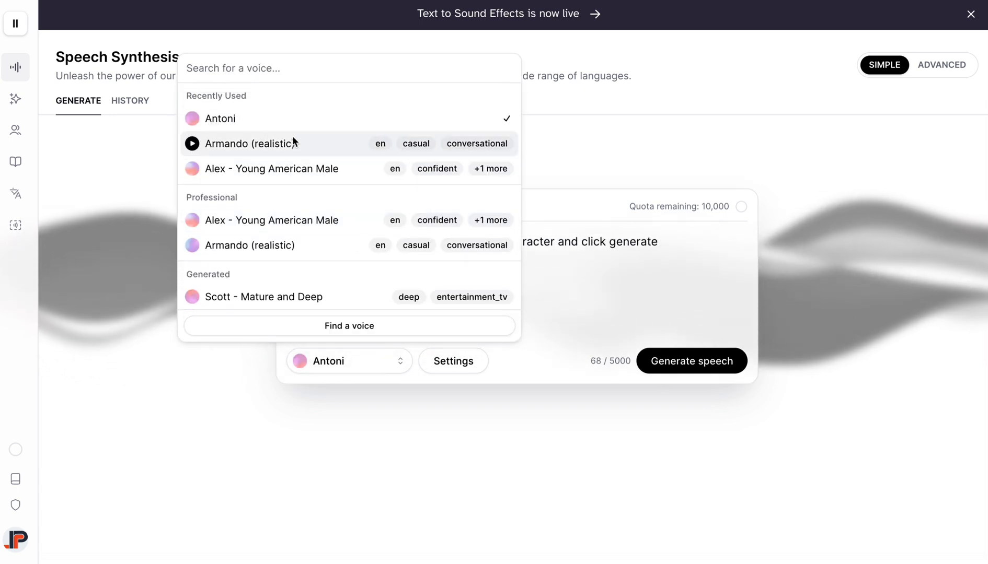
scroll(down, 3)
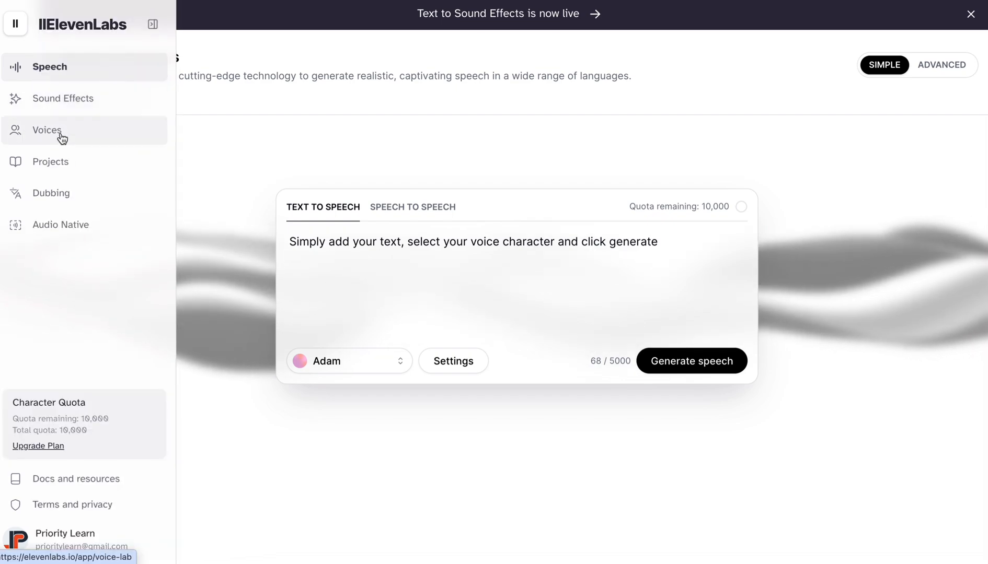
- Browse the community Voice Library from the Voices page
click(47, 130)
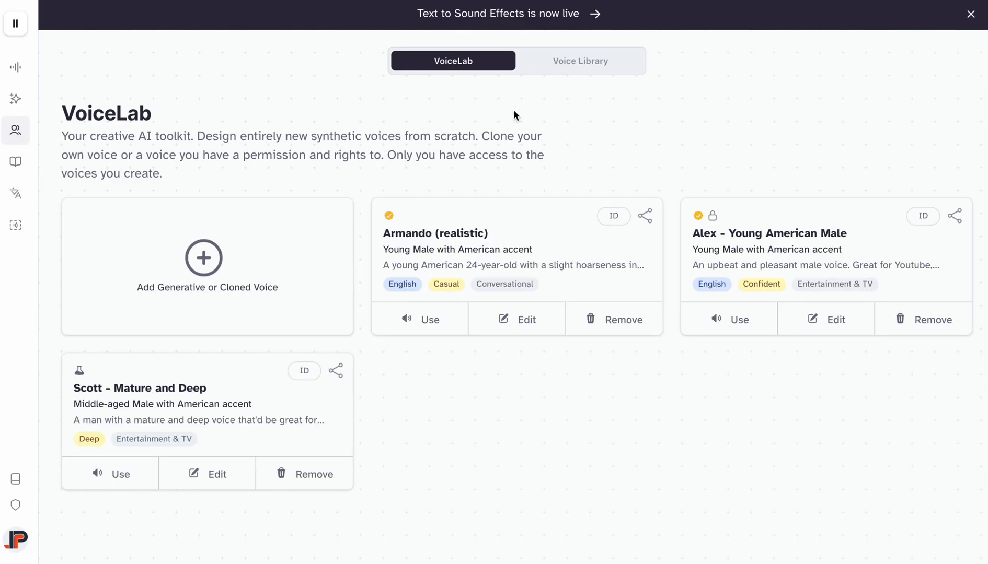
click(581, 61)
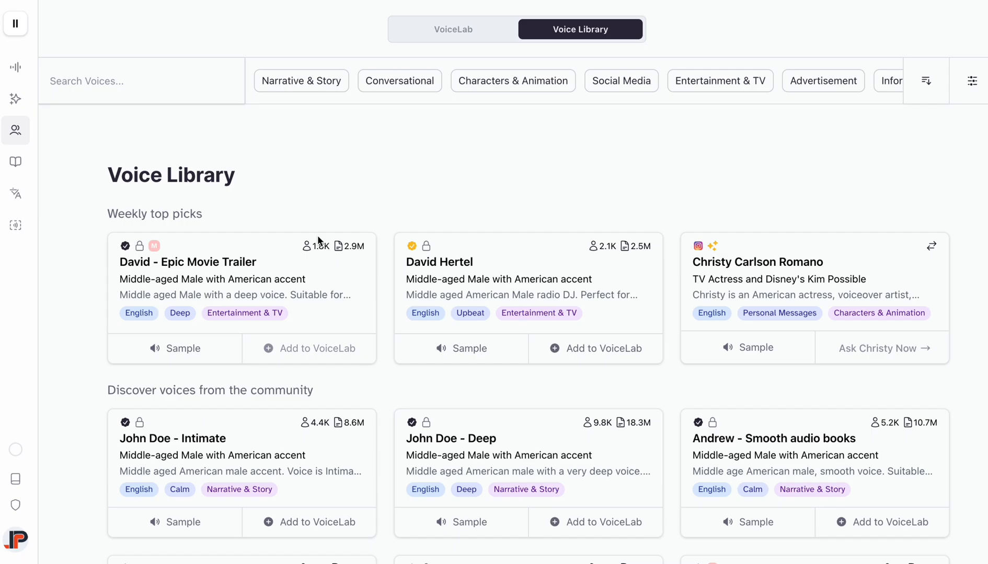
scroll(down, 3)
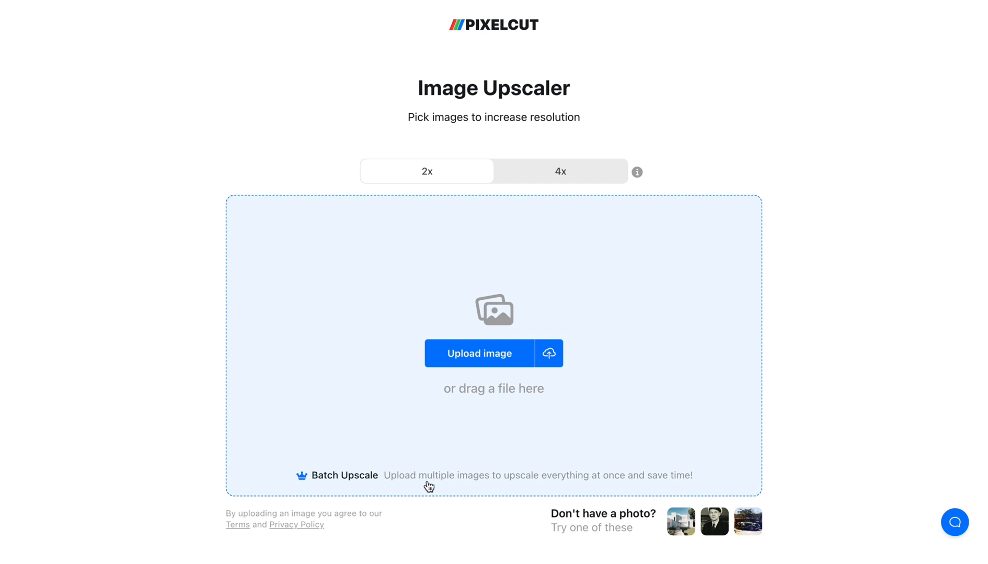
mouse_move(617, 485)
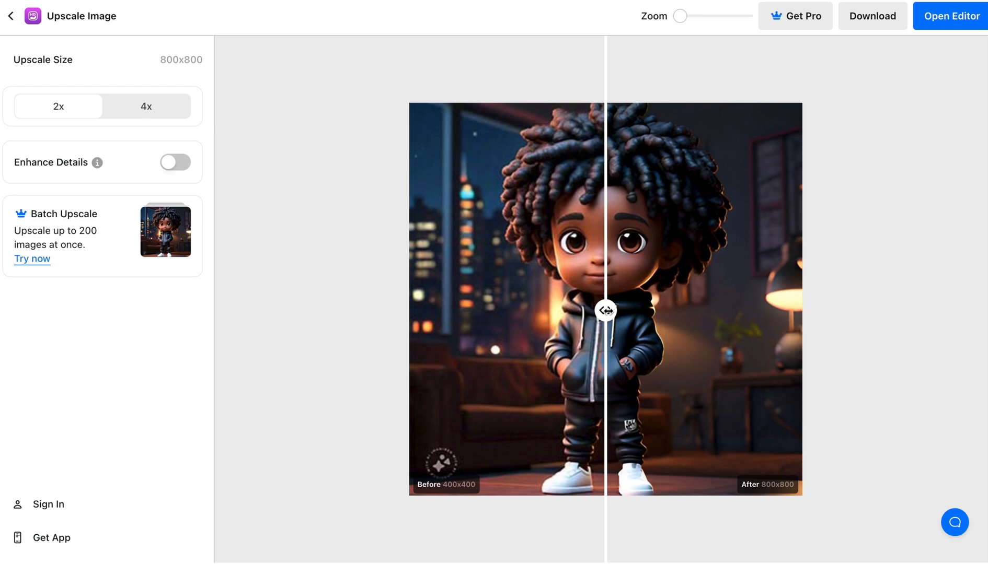
- Compare the 800x800 upscaled boy portrait before/after, then choose 4x upscaling
drag(605, 310, 486, 342)
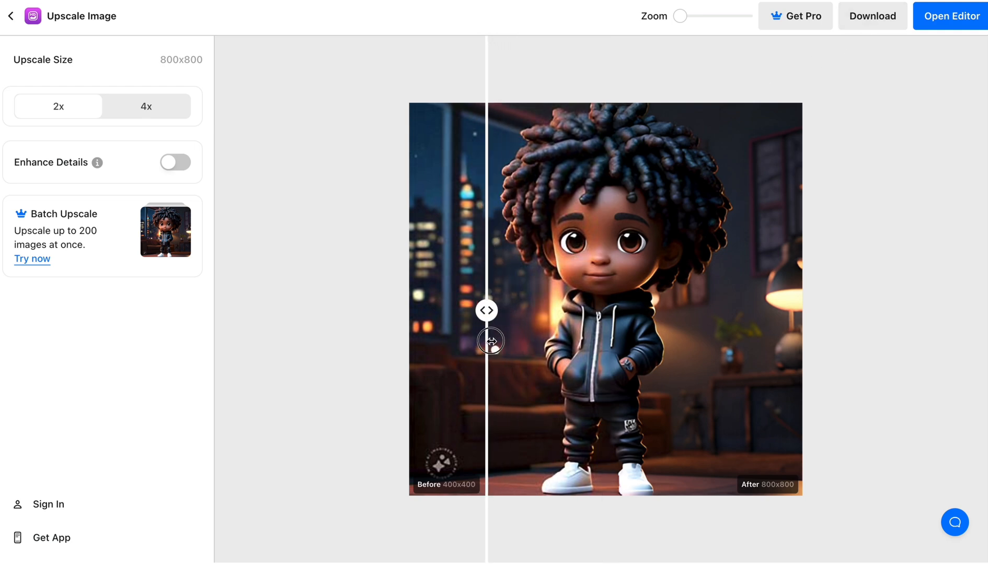
drag(486, 311, 606, 310)
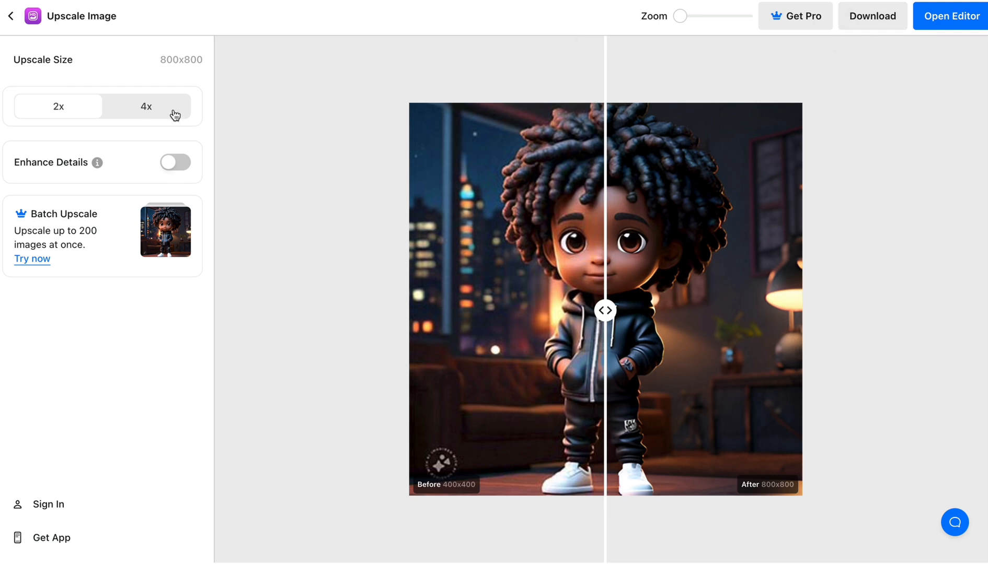
click(146, 107)
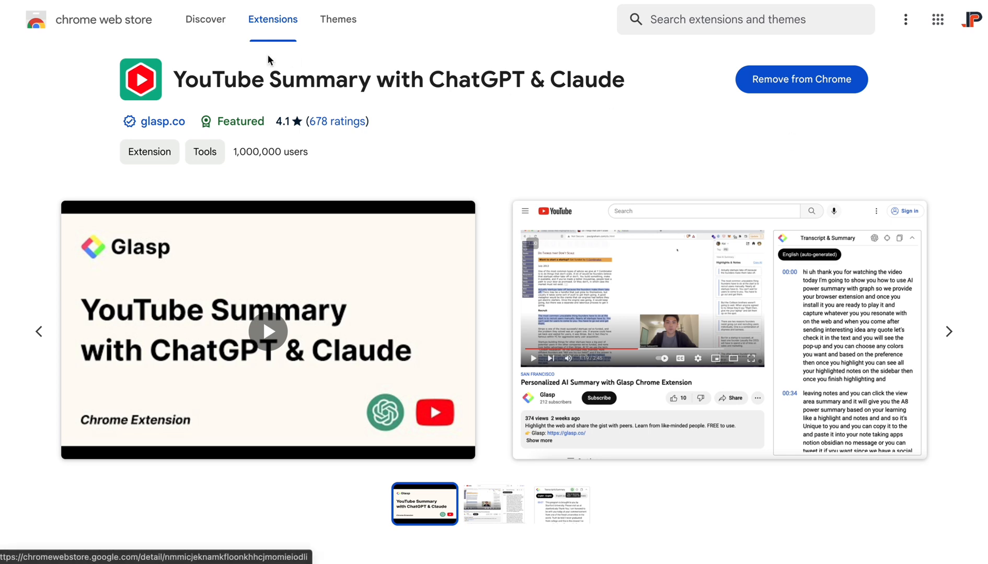
mouse_move(577, 109)
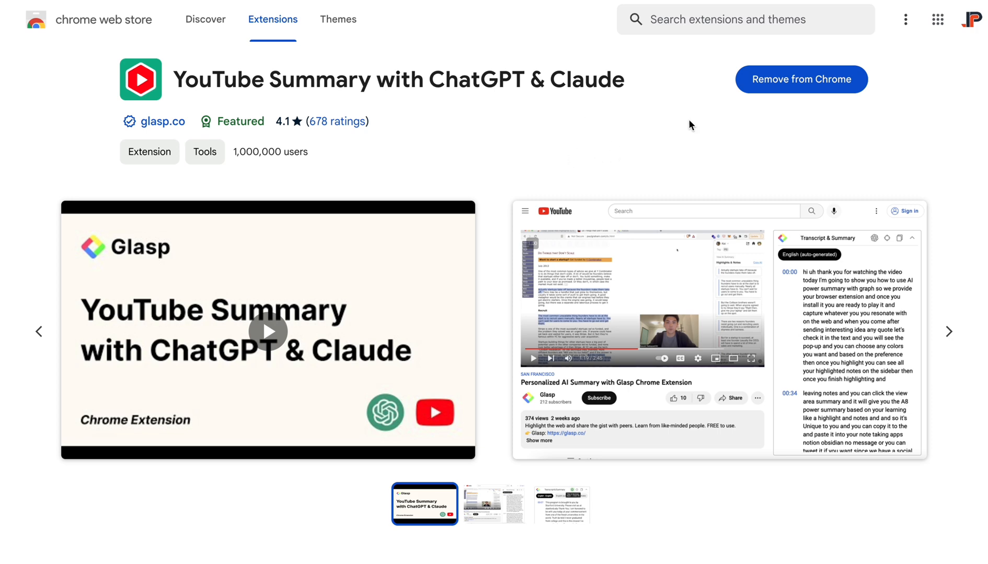
mouse_move(832, 147)
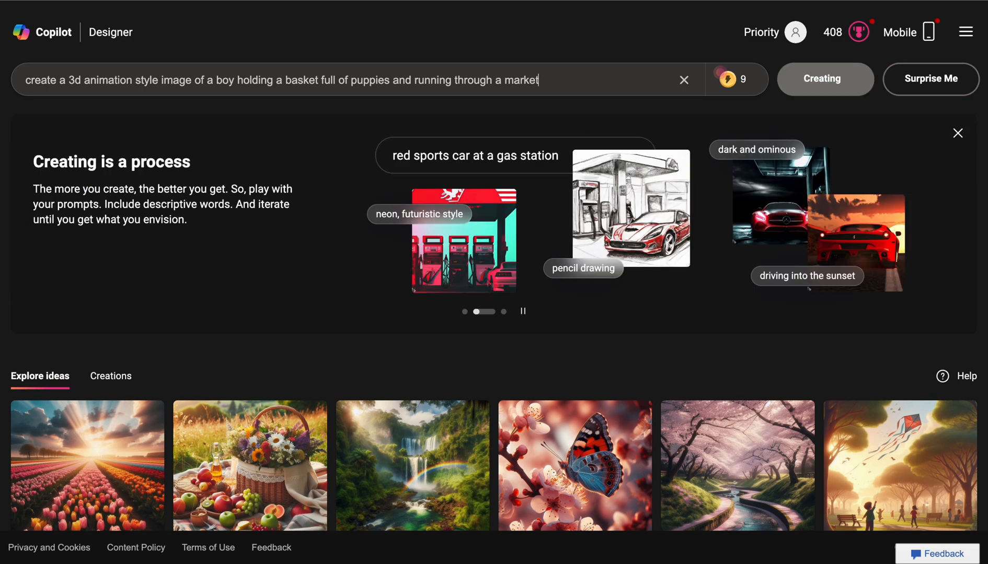
- Generate the boy-with-puppies market prompt in Copilot Designer and Ideogram
click(826, 79)
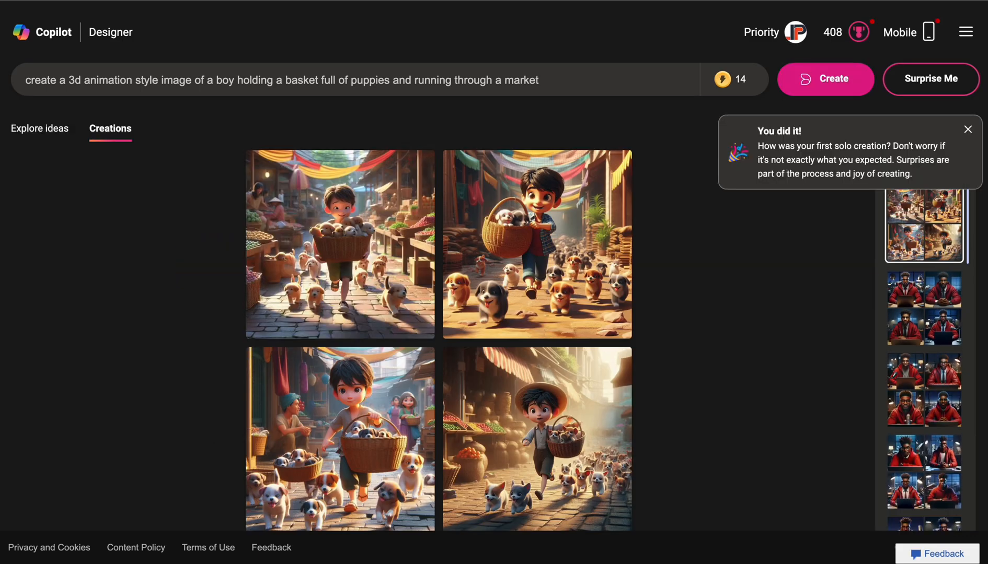
click(338, 243)
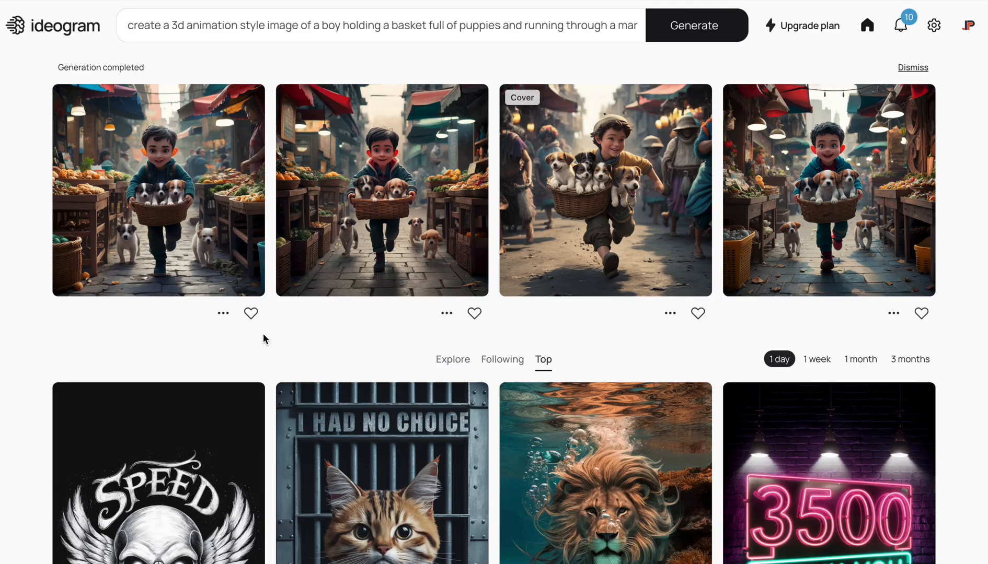
- Enlarge one generated image and move to the next result
click(828, 189)
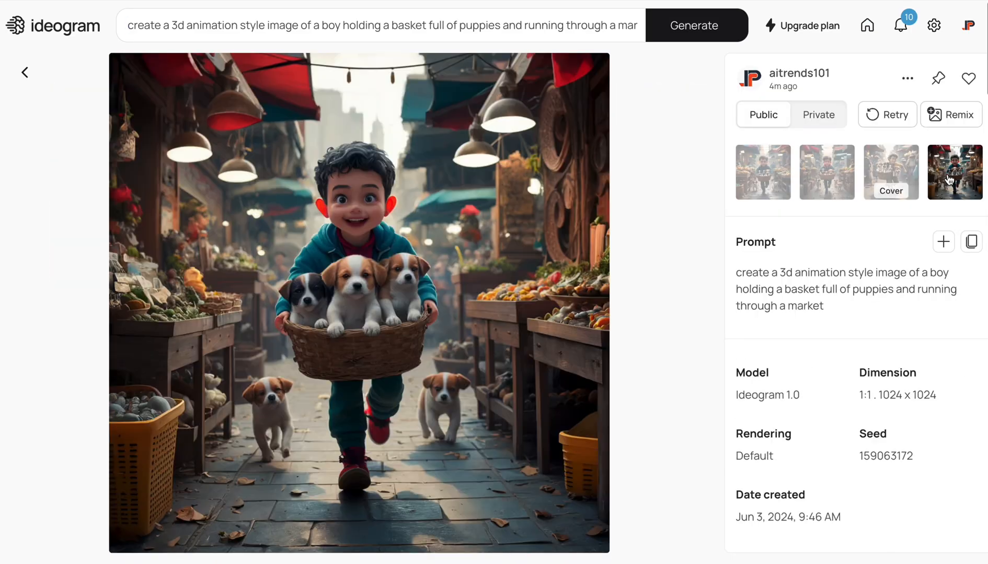
click(955, 172)
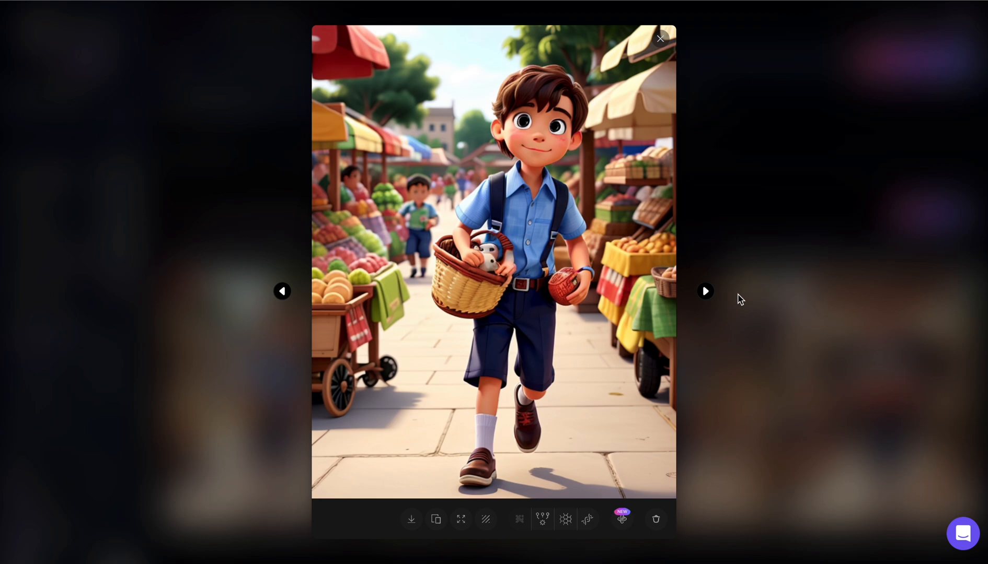
click(705, 290)
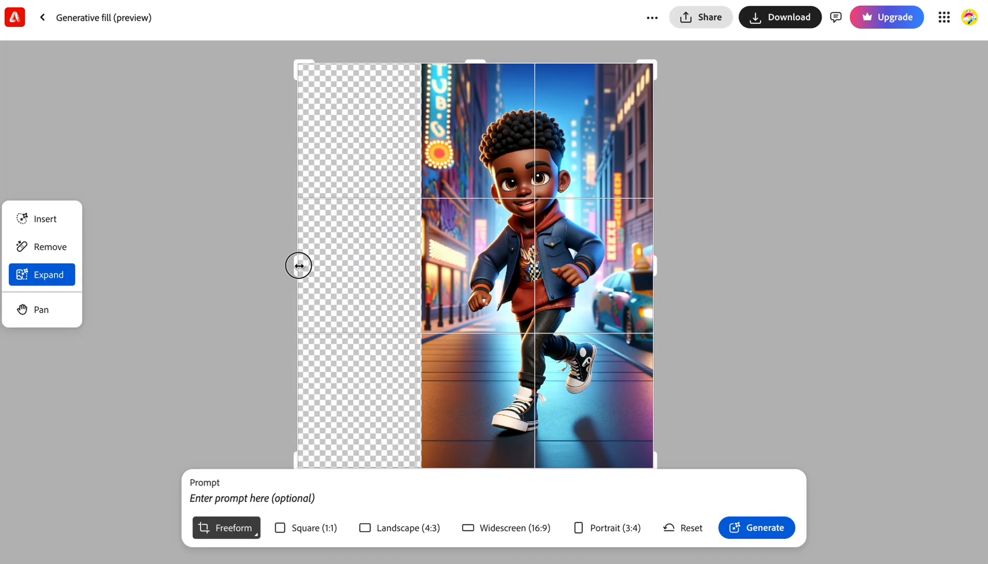
- Expand the neon-street boy canvas outward and generate surrounding street scenery
drag(298, 264, 218, 262)
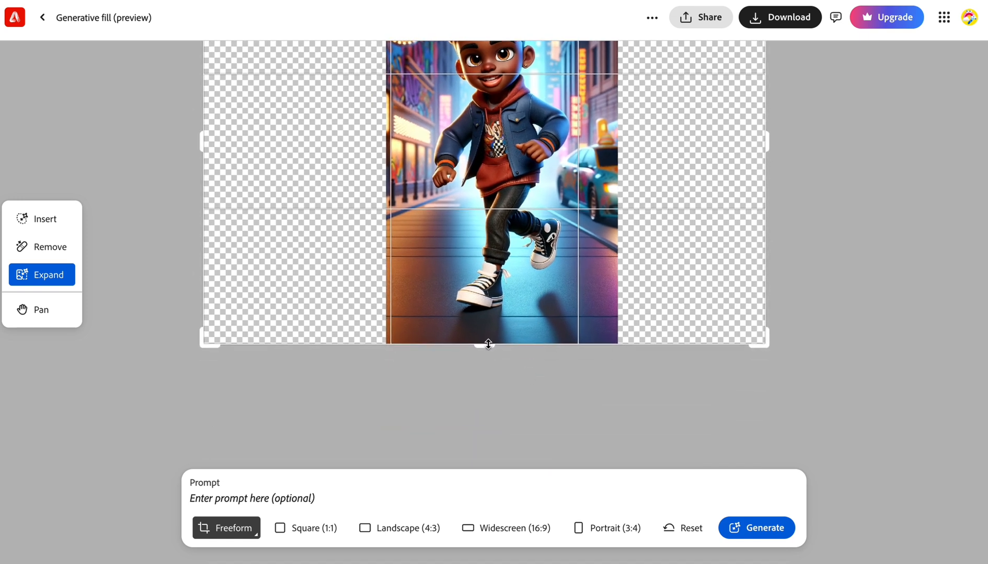
drag(488, 345, 488, 368)
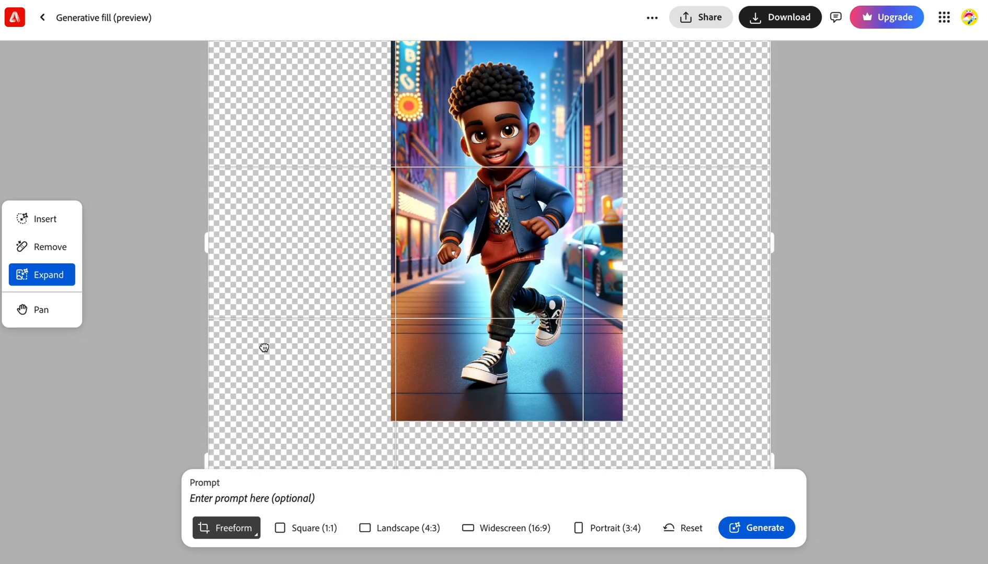
click(757, 528)
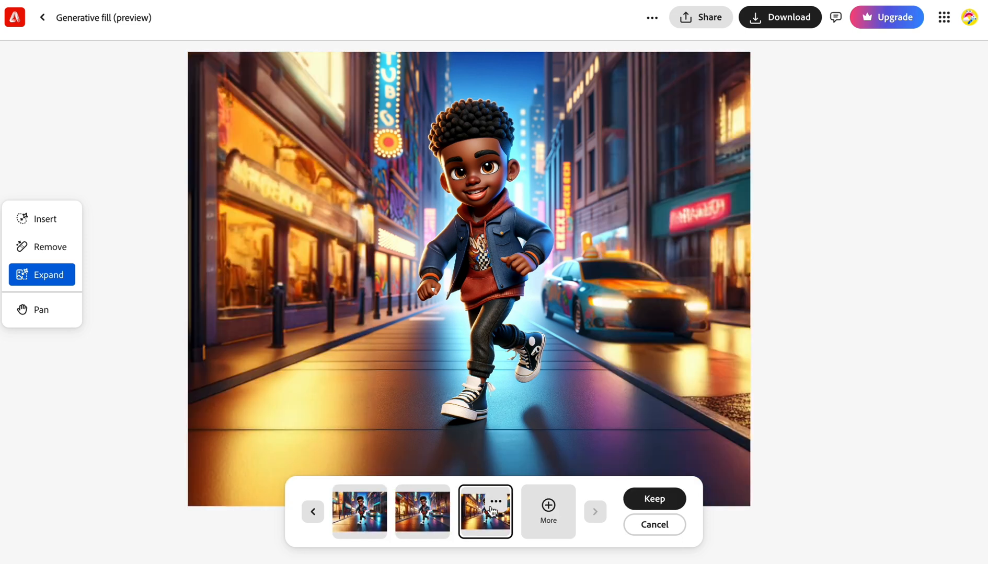
mouse_move(698, 353)
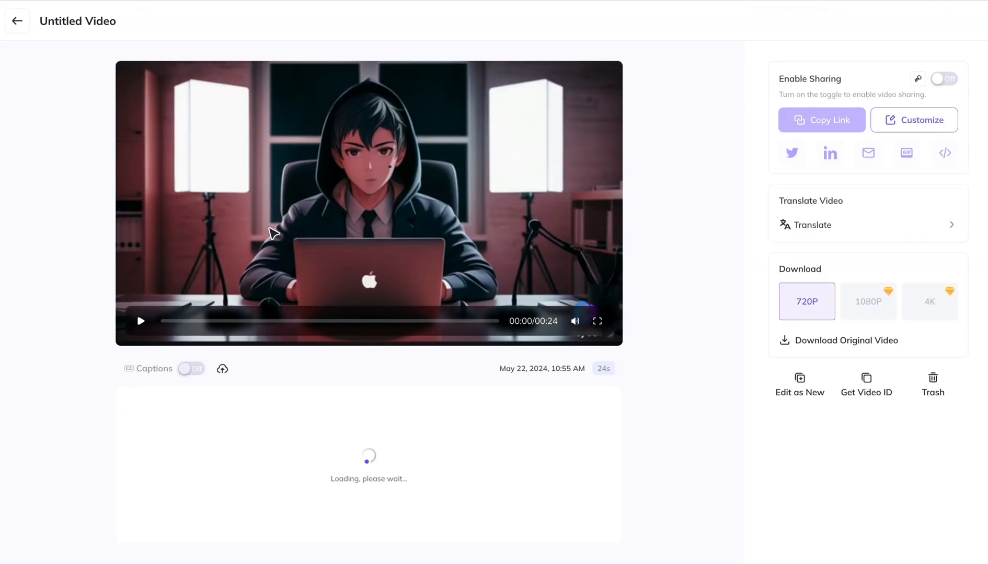
- Go to HeyGen's Video Translation page from Home
click(16, 21)
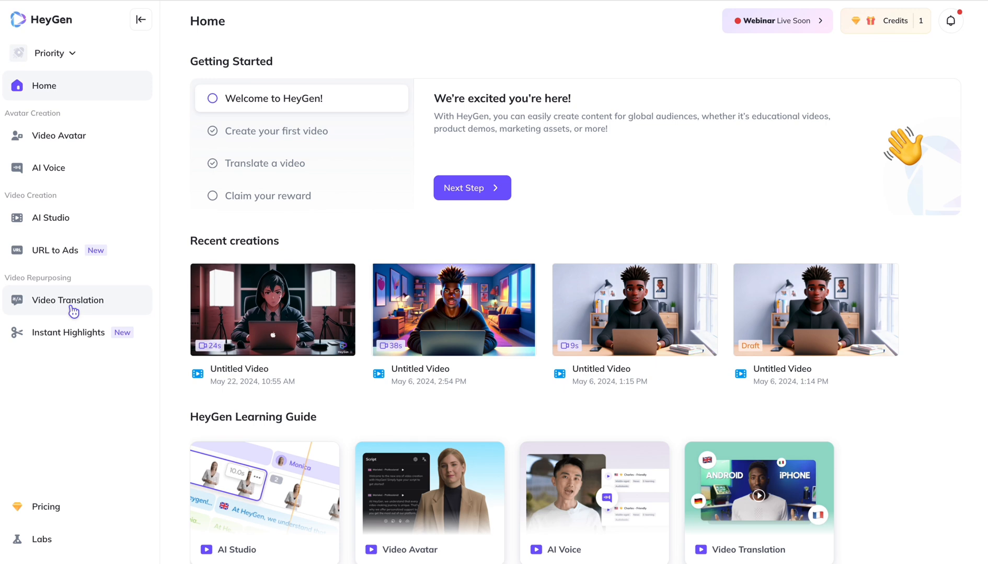
click(67, 300)
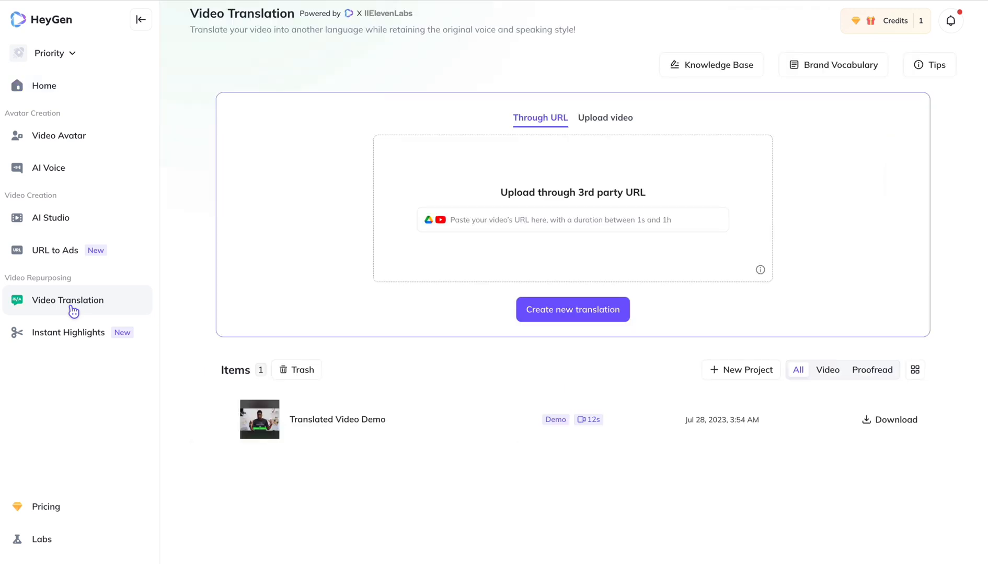
mouse_move(405, 349)
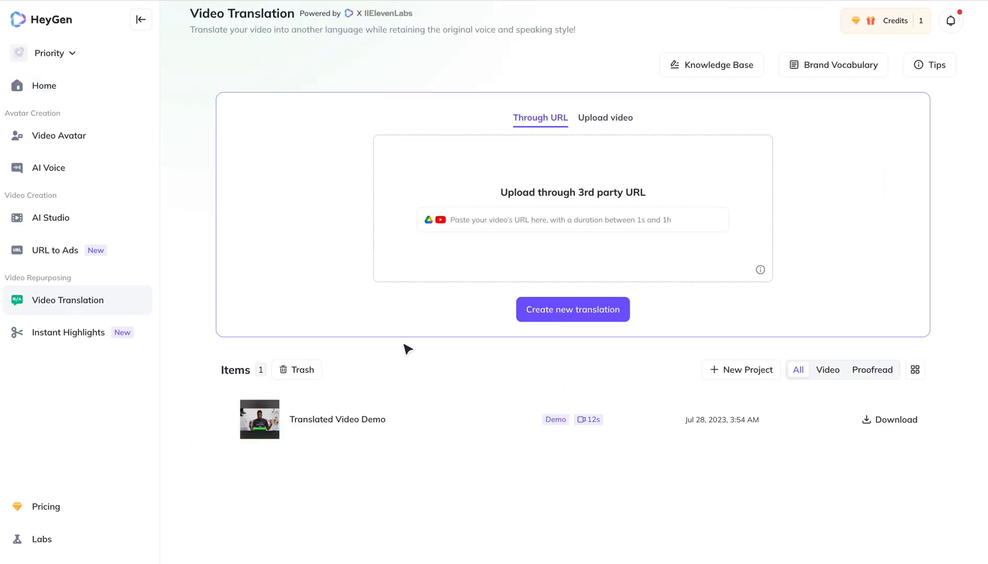
click(571, 220)
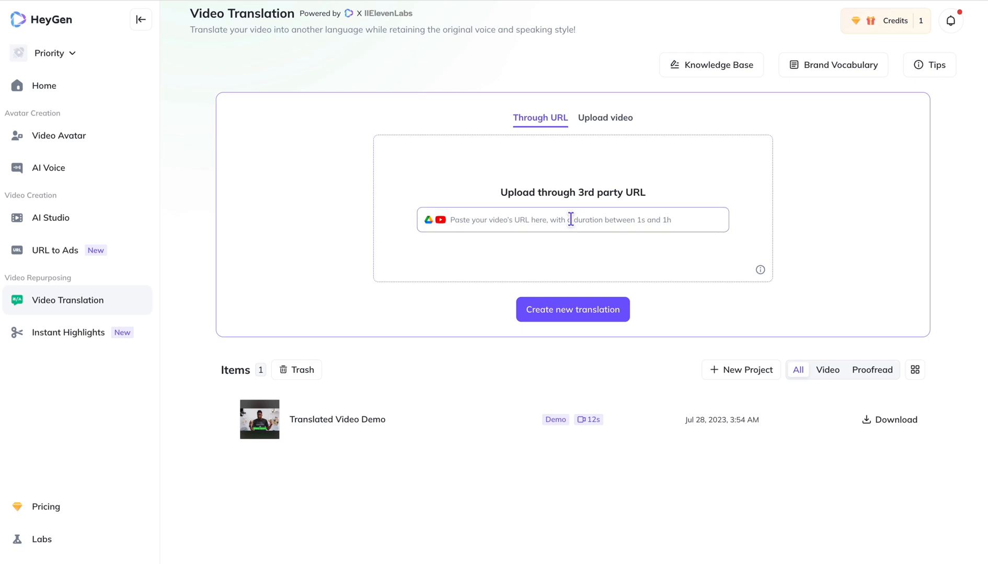
mouse_move(713, 220)
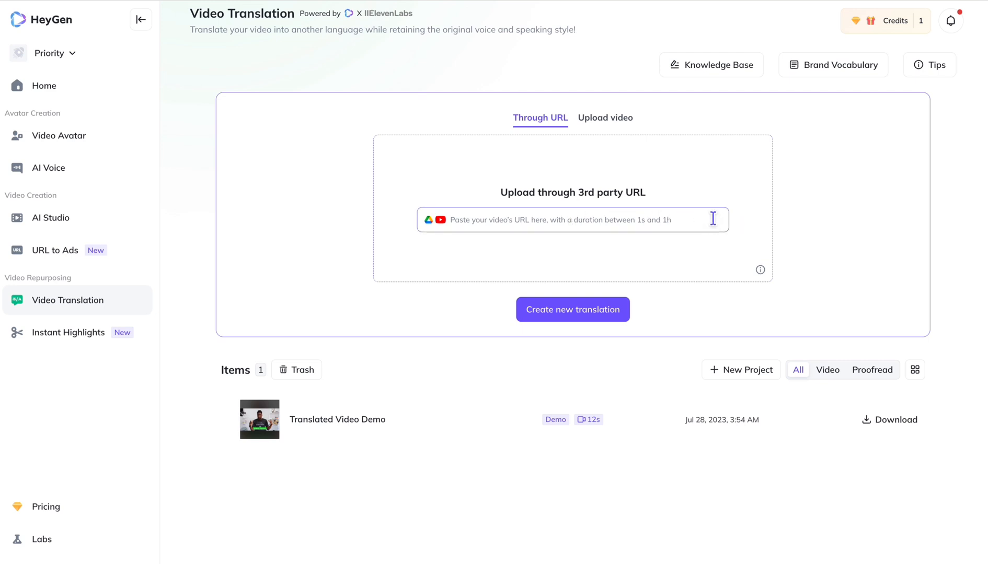
- Play the Spanish-dubbed Translated Video Demo
click(604, 117)
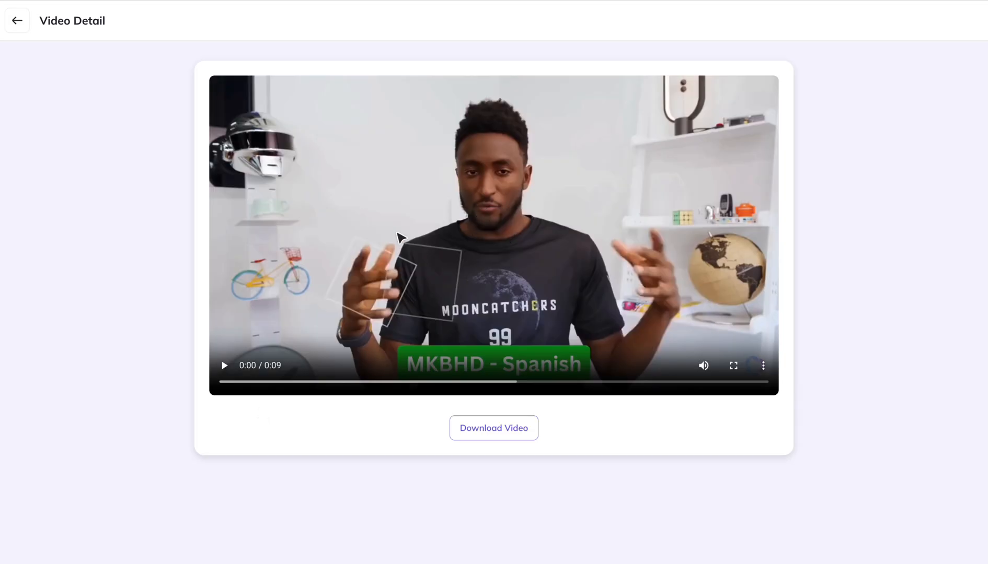
click(225, 365)
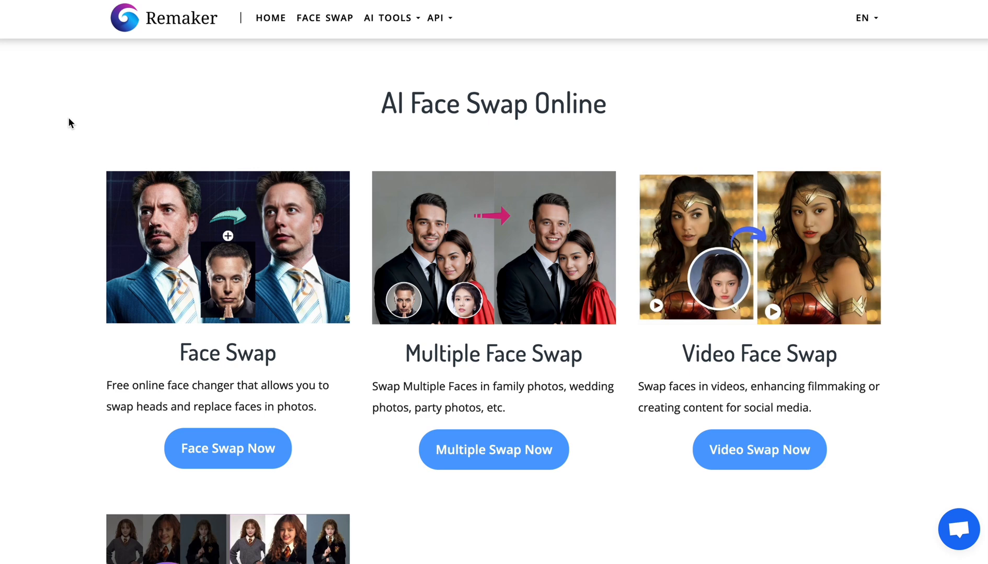
mouse_move(156, 378)
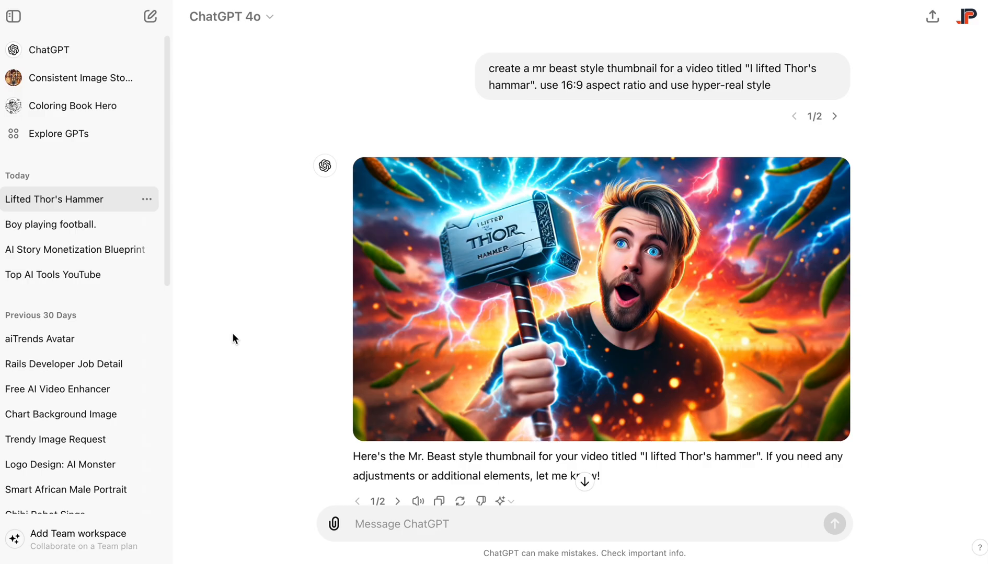
mouse_move(225, 369)
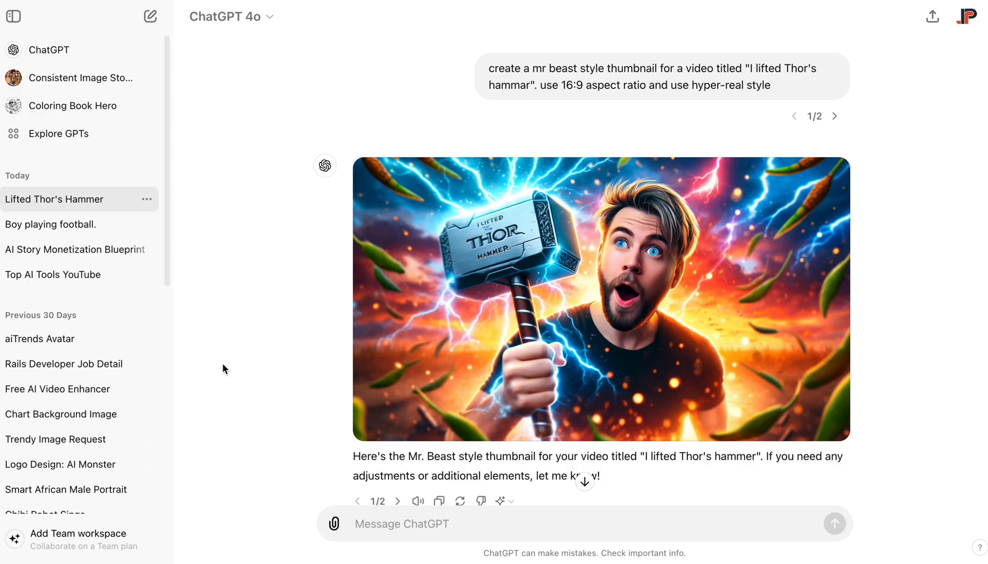
mouse_move(236, 347)
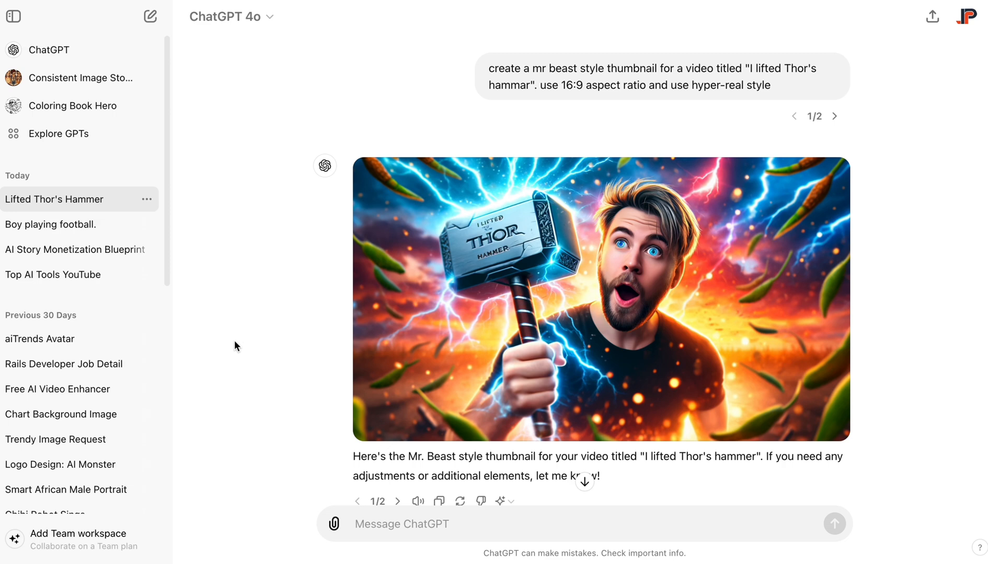
mouse_move(229, 343)
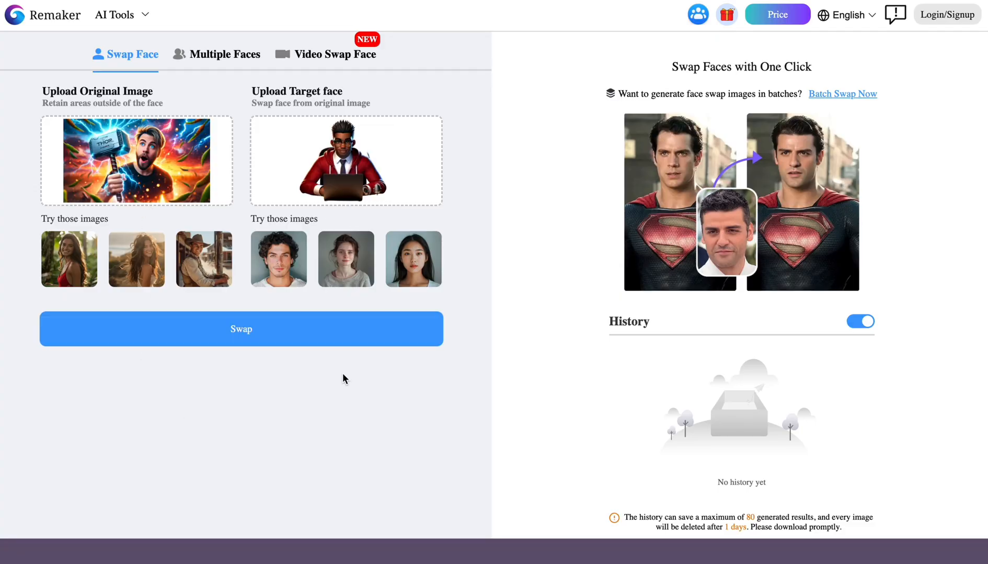
- Swap the target person's face onto the Thor's hammer thumbnail
click(240, 328)
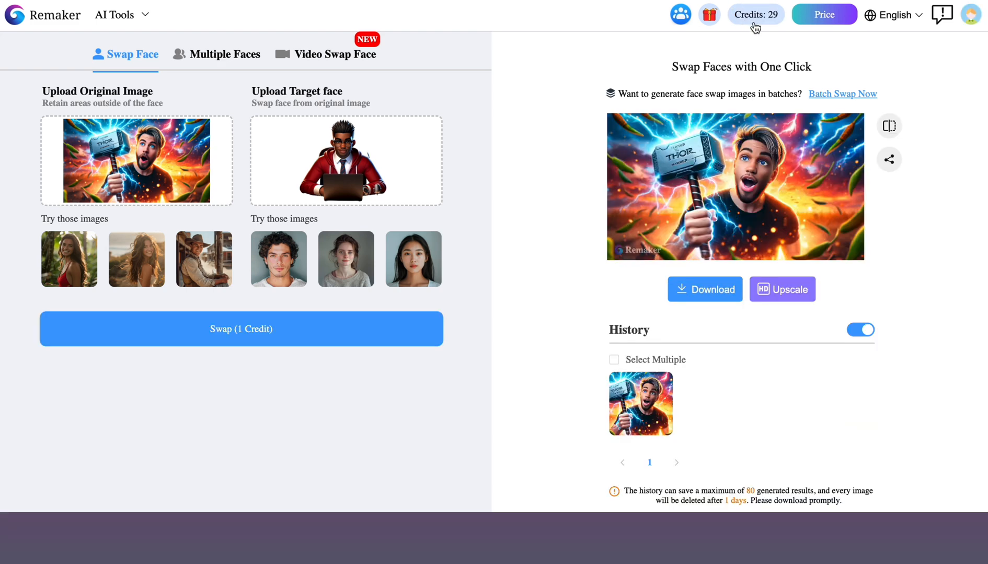
mouse_move(746, 30)
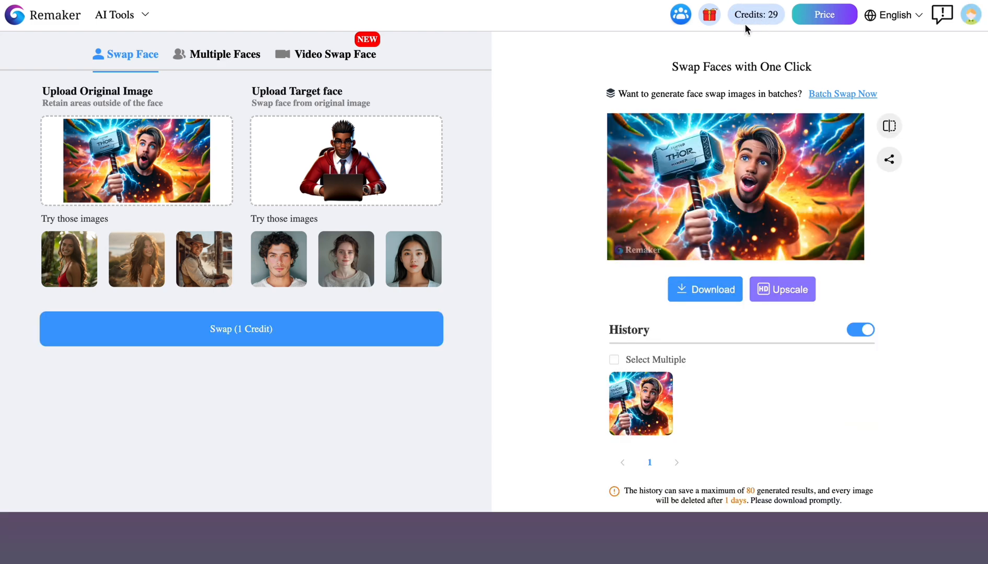
mouse_move(594, 234)
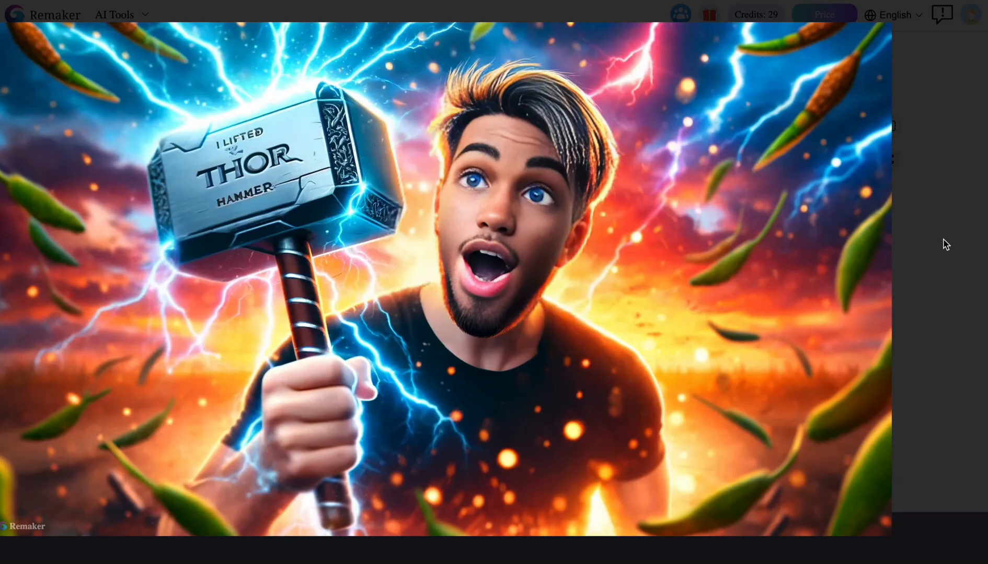
mouse_move(577, 293)
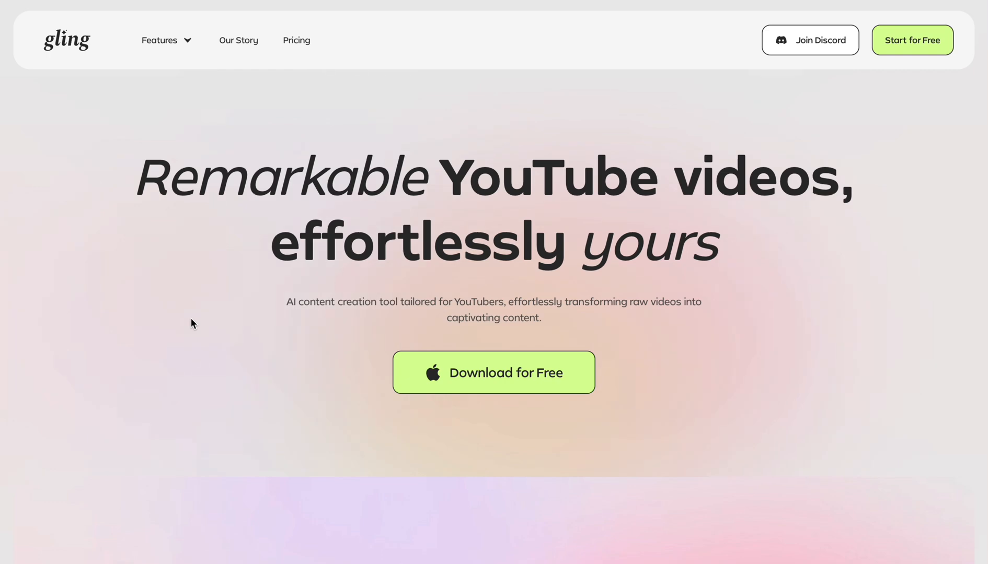
mouse_move(189, 44)
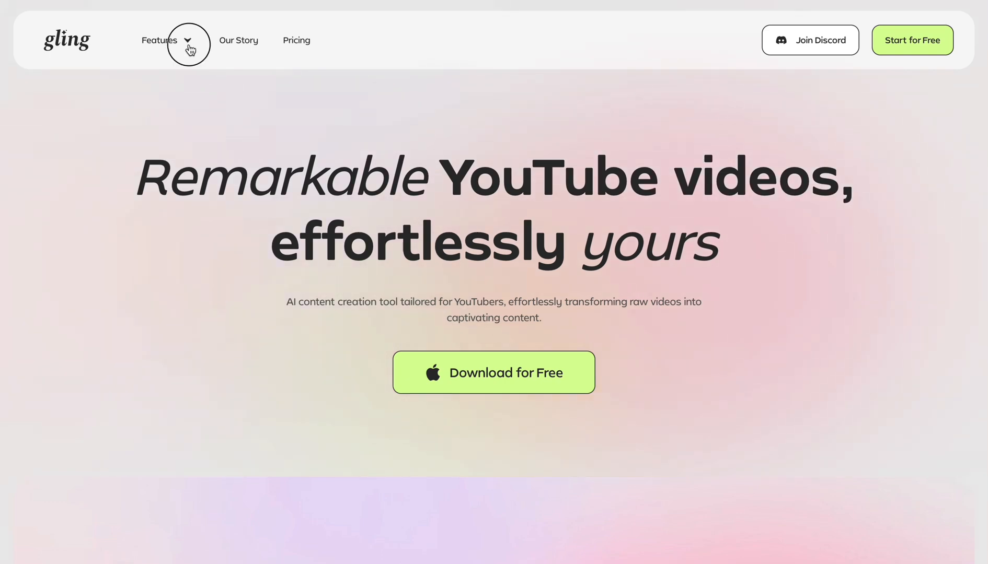
- Browse Gling's AI features: text-based trimming, noise removal, captions, auto framing, titles
click(187, 42)
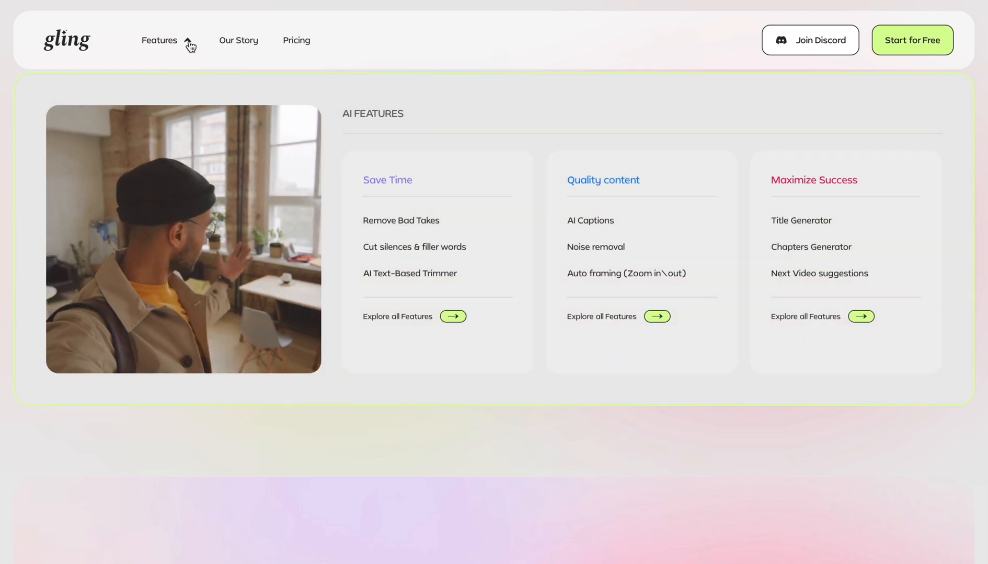
scroll(down, 3)
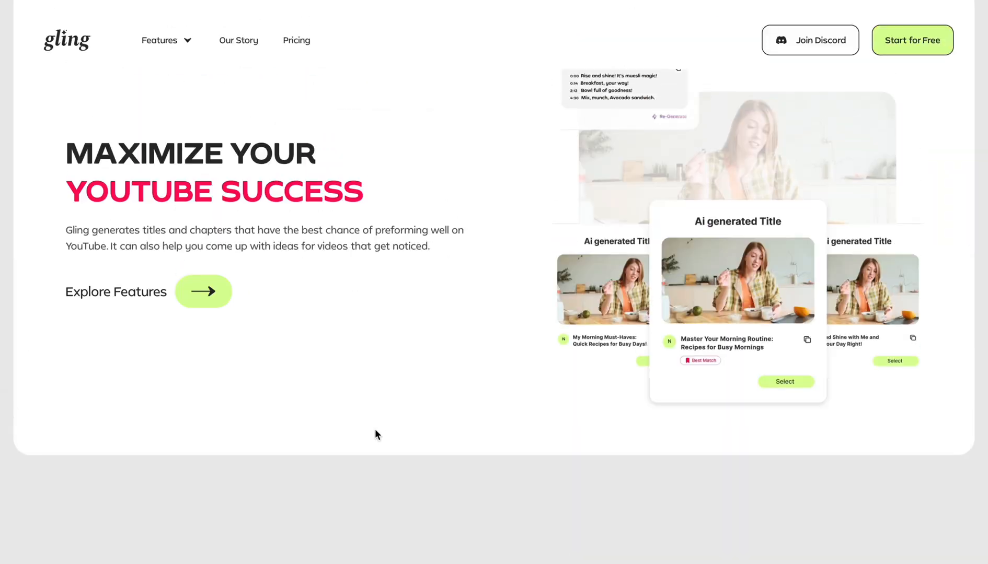
scroll(down, 3)
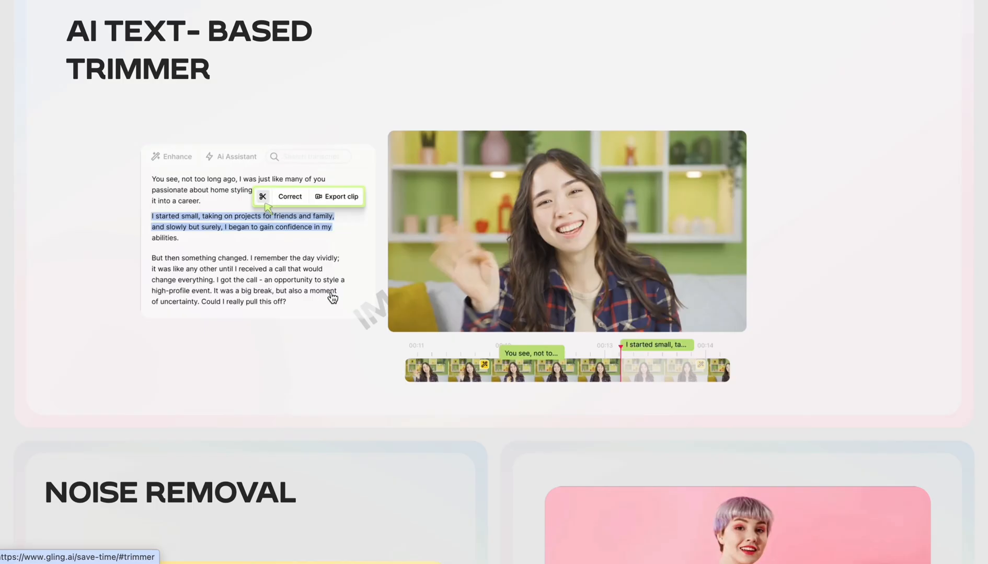
scroll(down, 3)
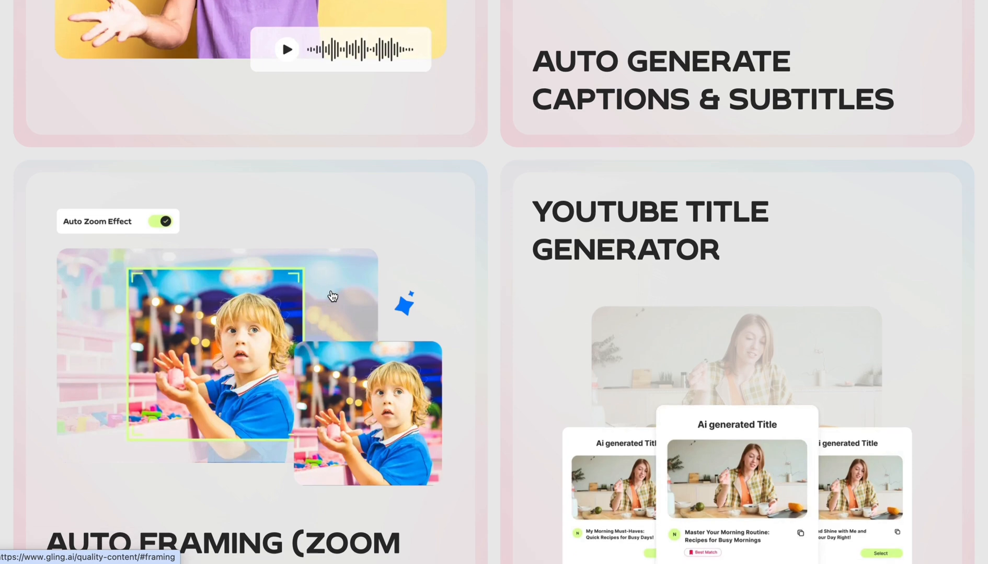
scroll(down, 3)
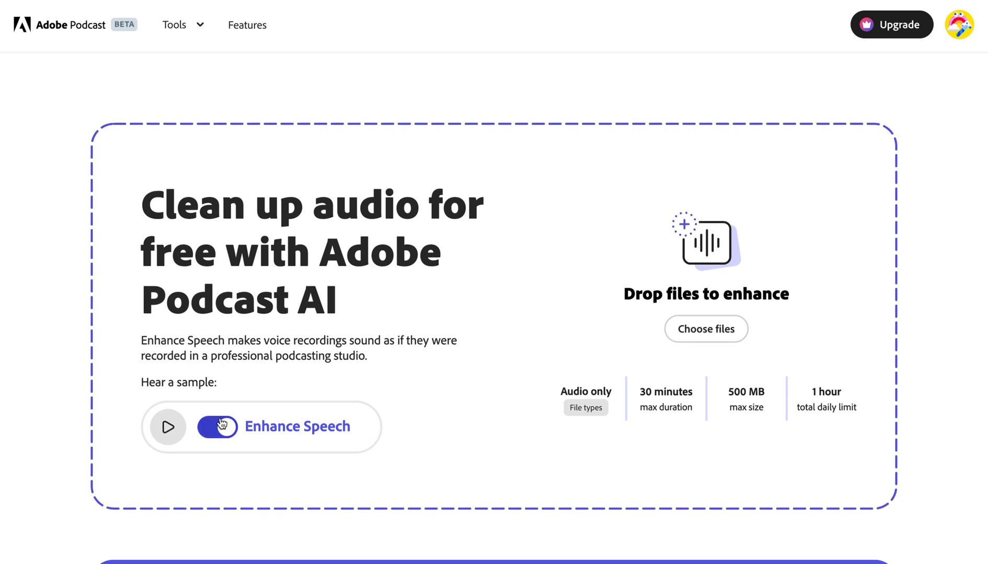
- Switch Enhance Speech off, review the premium features, and play the sample recording
click(218, 426)
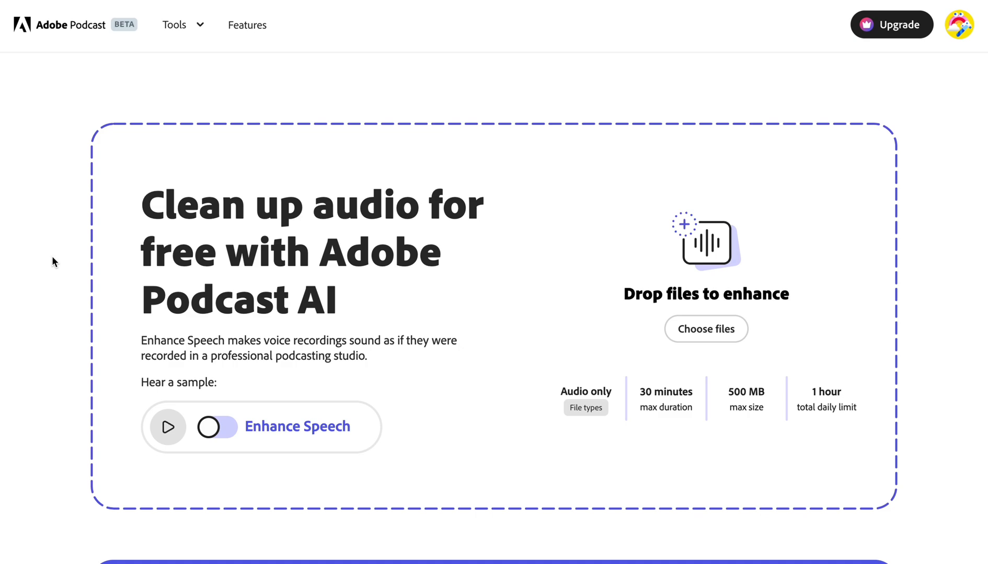
scroll(down, 3)
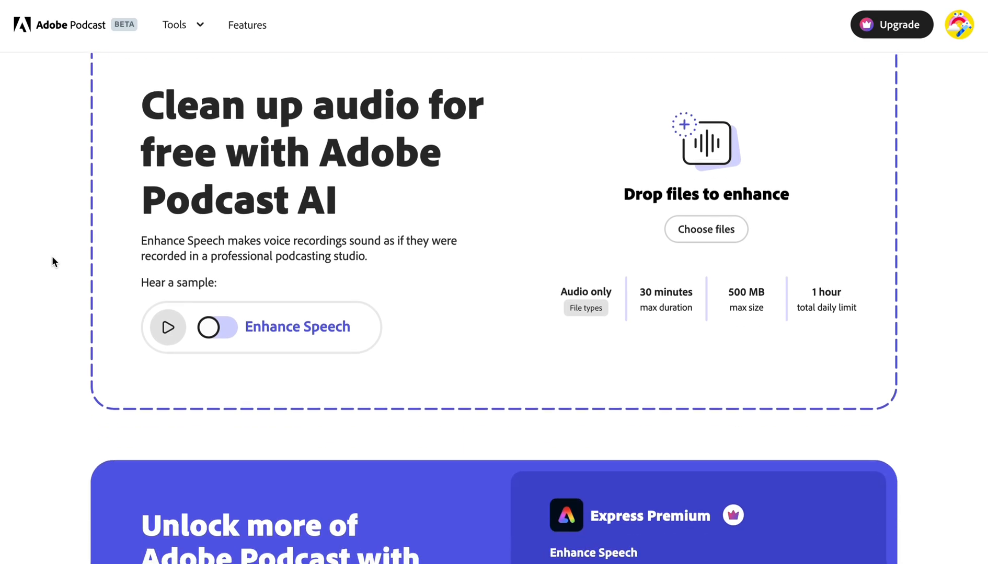
scroll(down, 3)
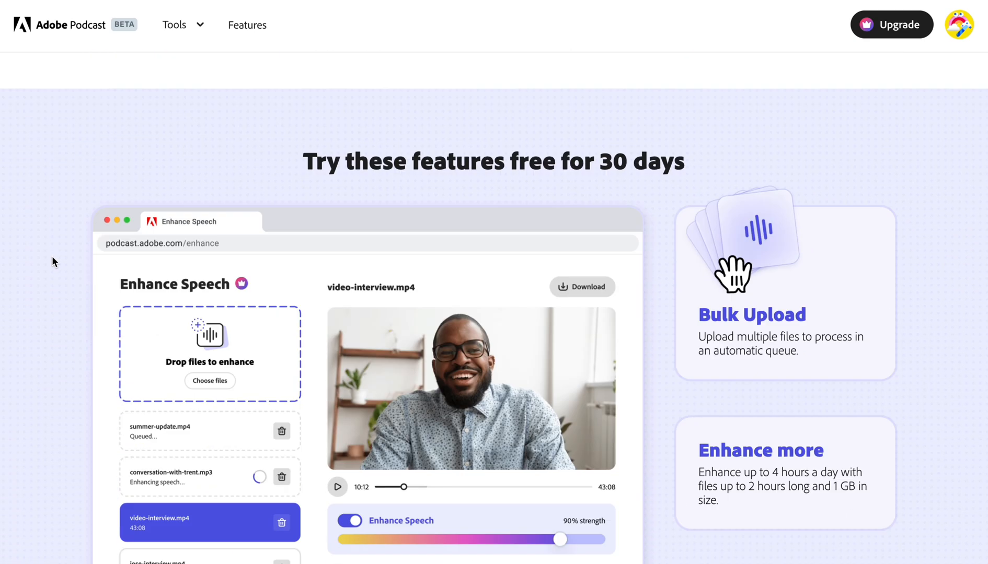
scroll(down, 3)
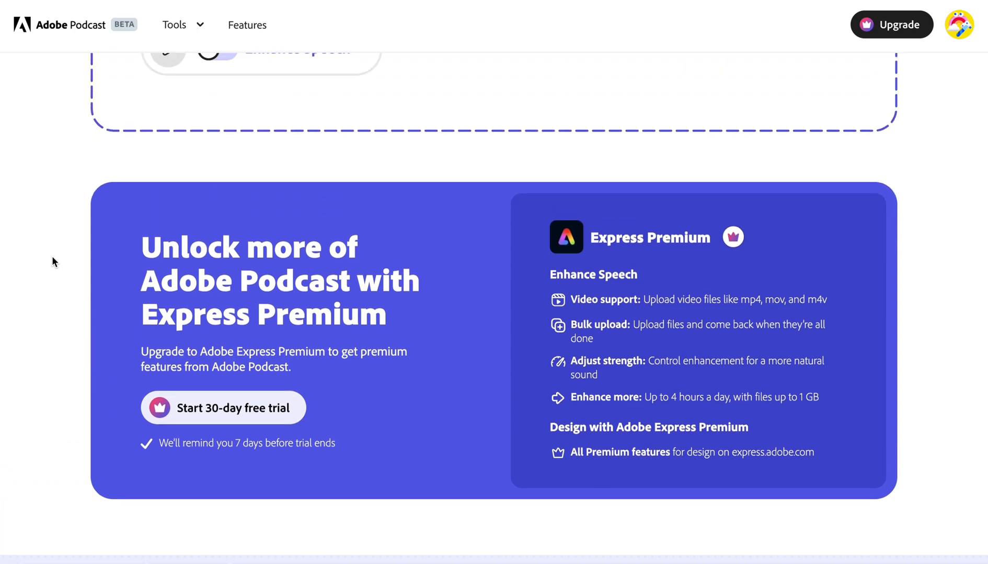
scroll(up, 3)
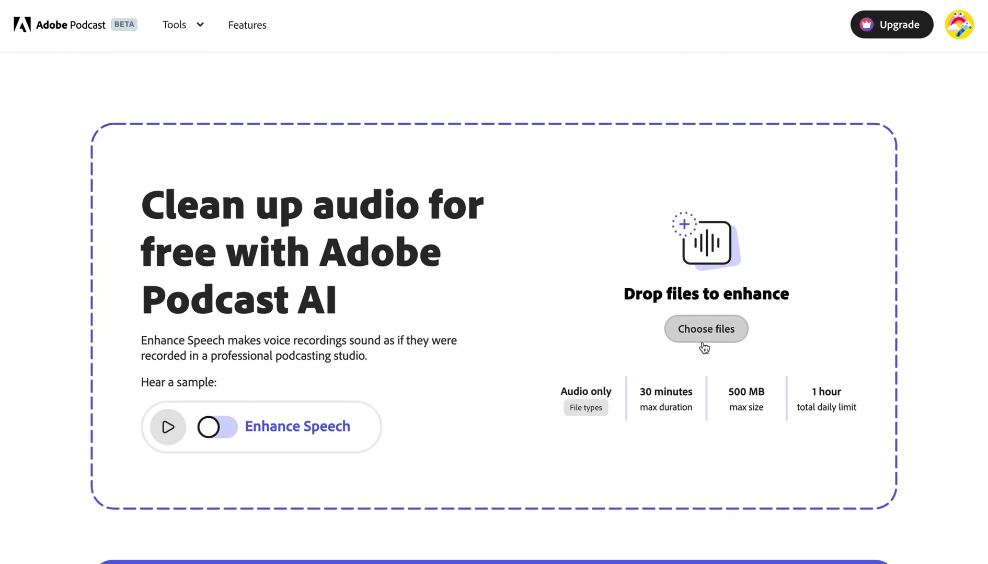
mouse_move(167, 435)
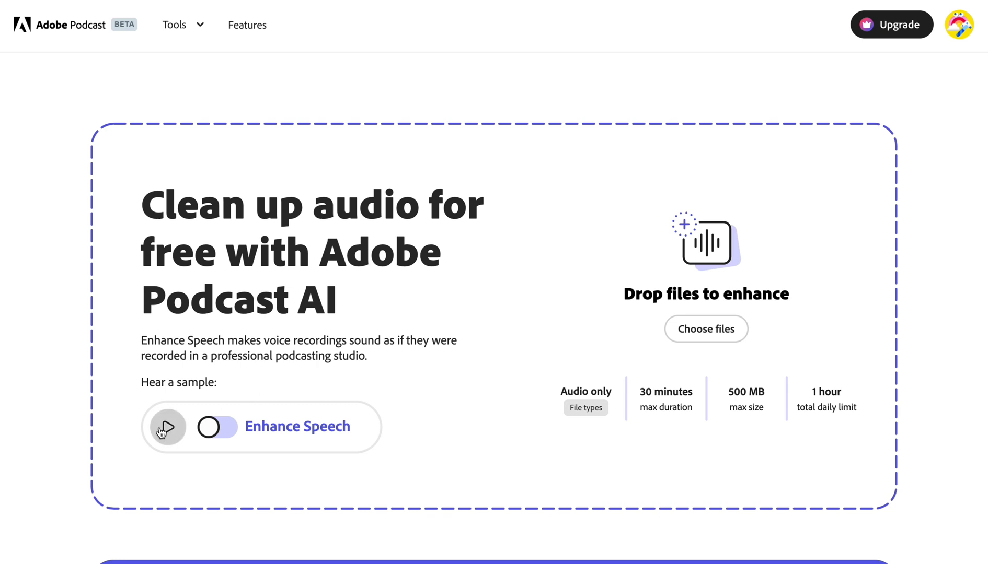
click(167, 428)
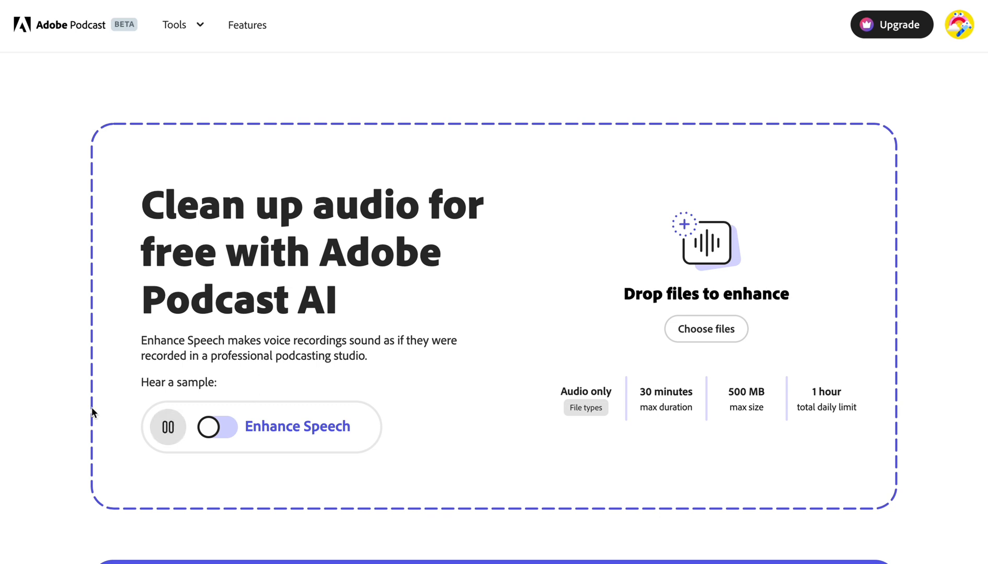
mouse_move(59, 393)
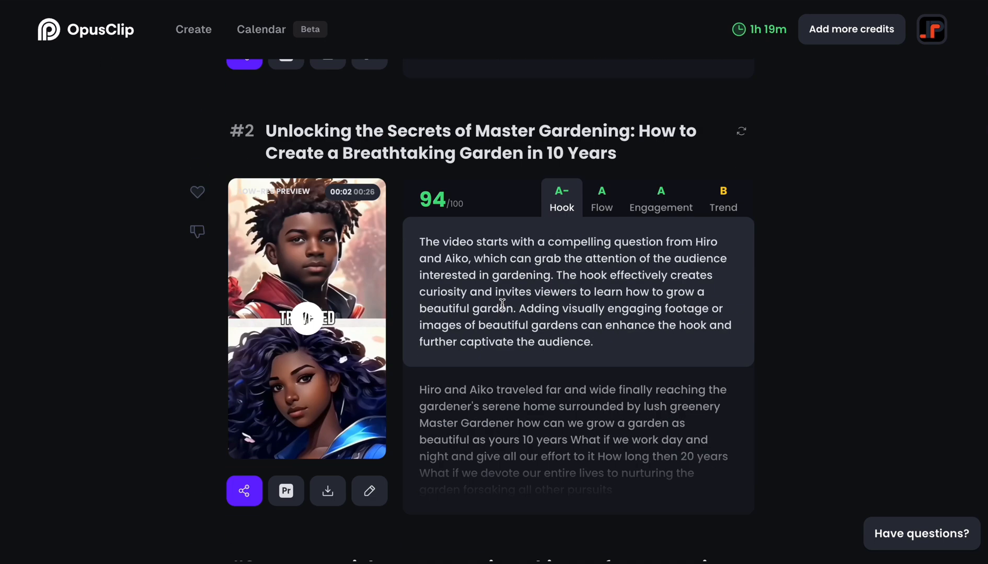
- Scroll through the OpusClip results to review clips #2 to #4 with their virality scores
scroll(down, 3)
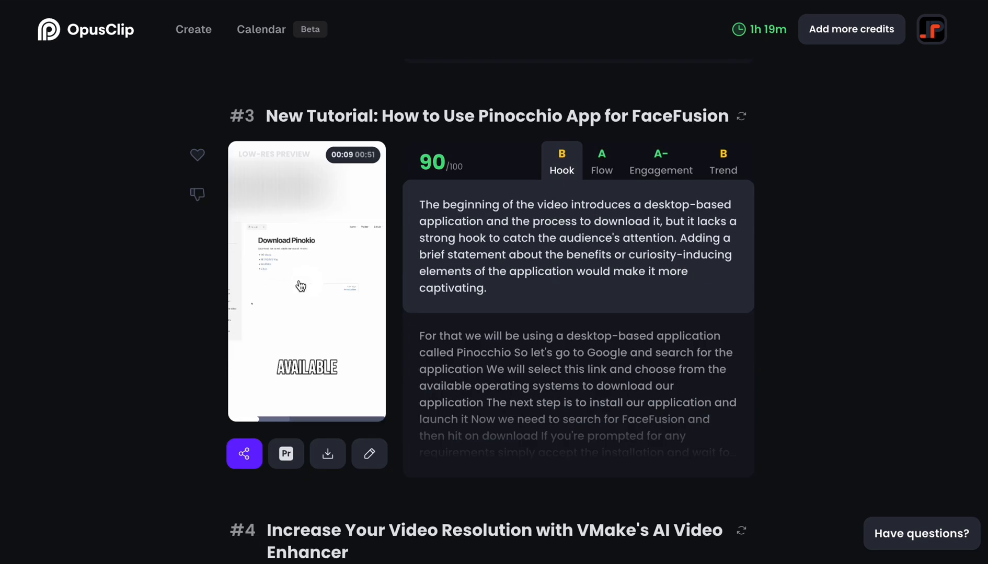
scroll(down, 3)
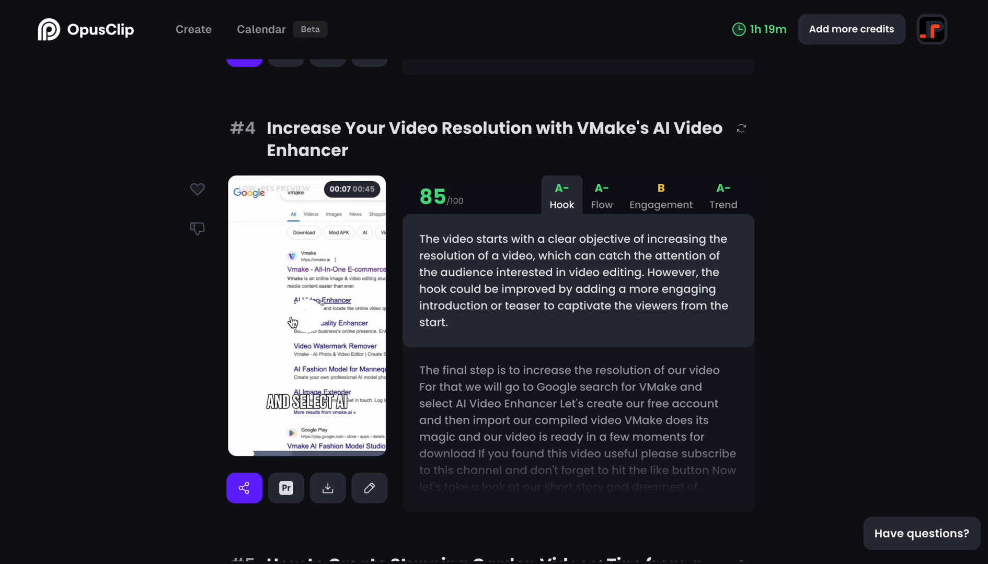